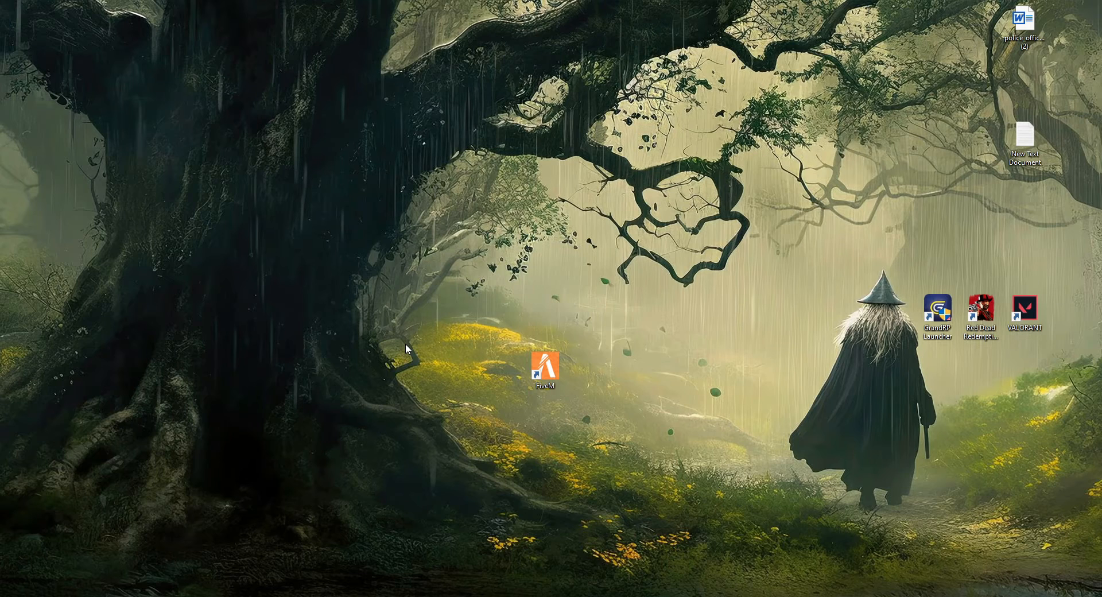
mouse_move(40, 484)
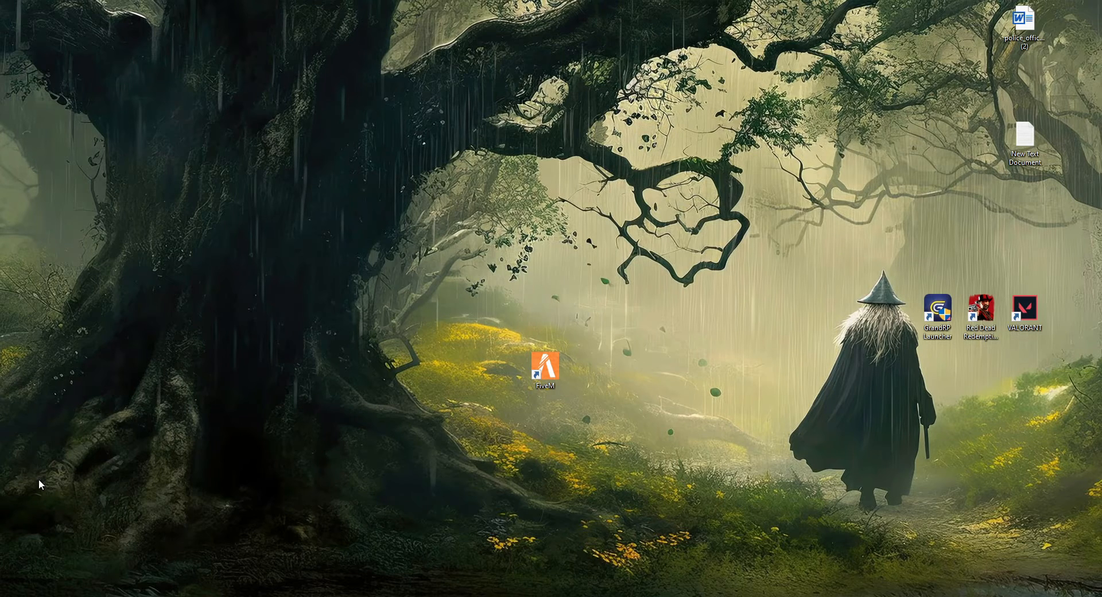
mouse_move(406, 349)
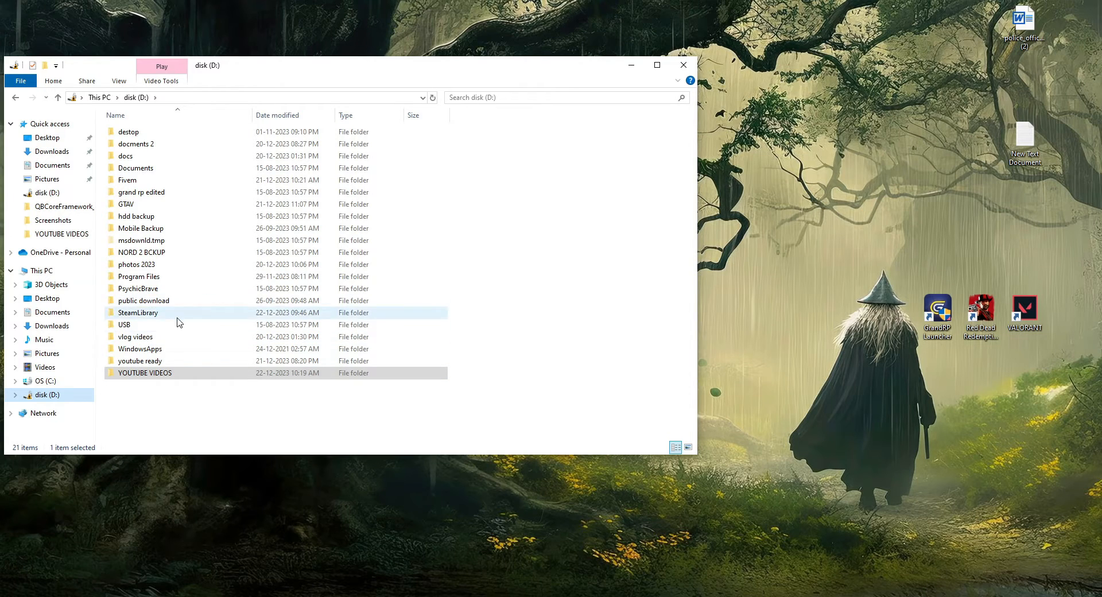
- Open the Fivem folder and run start_7257_default.bat to launch the FXServer console
double_click(128, 181)
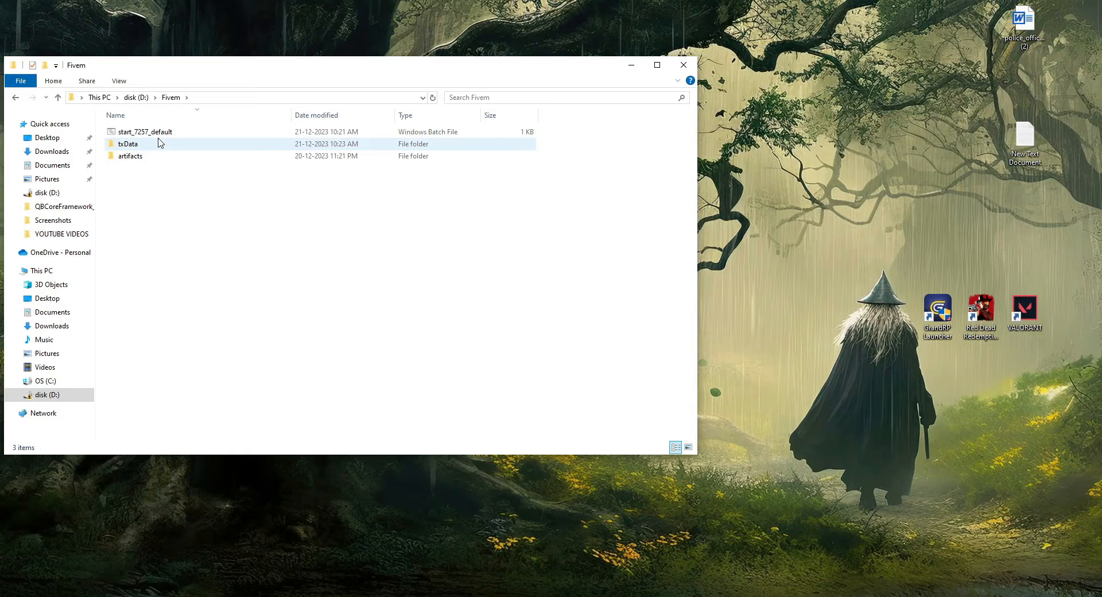
click(145, 132)
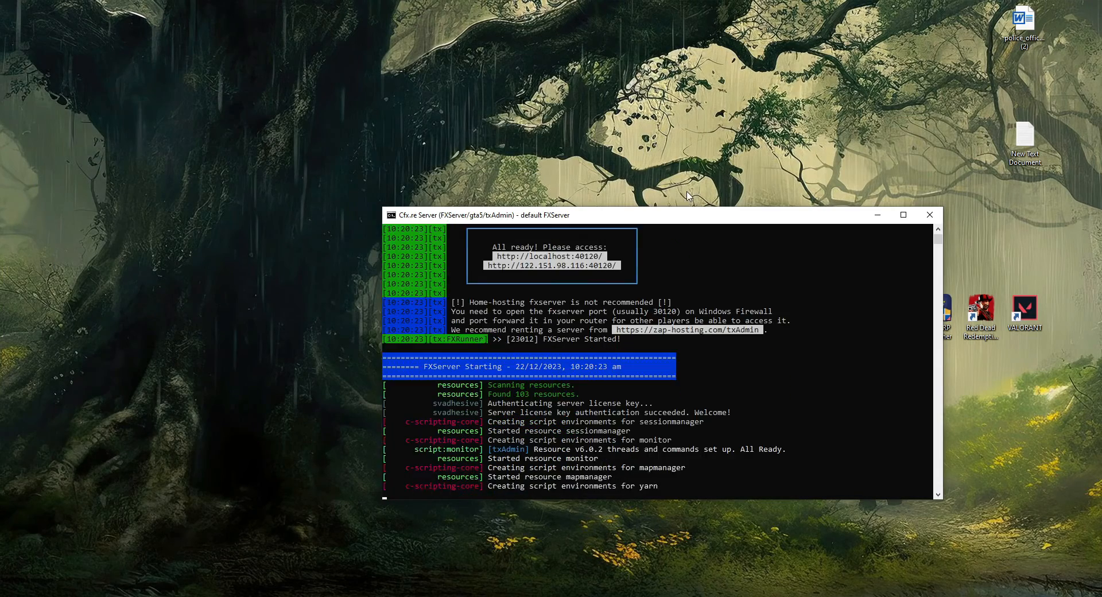
scroll(down, 3)
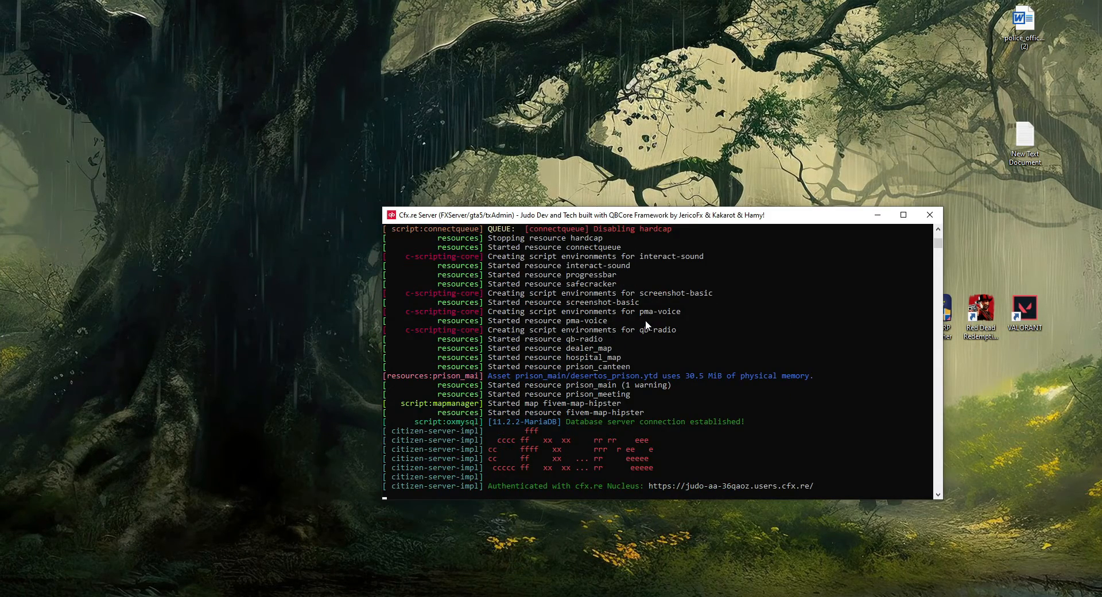
mouse_move(580, 313)
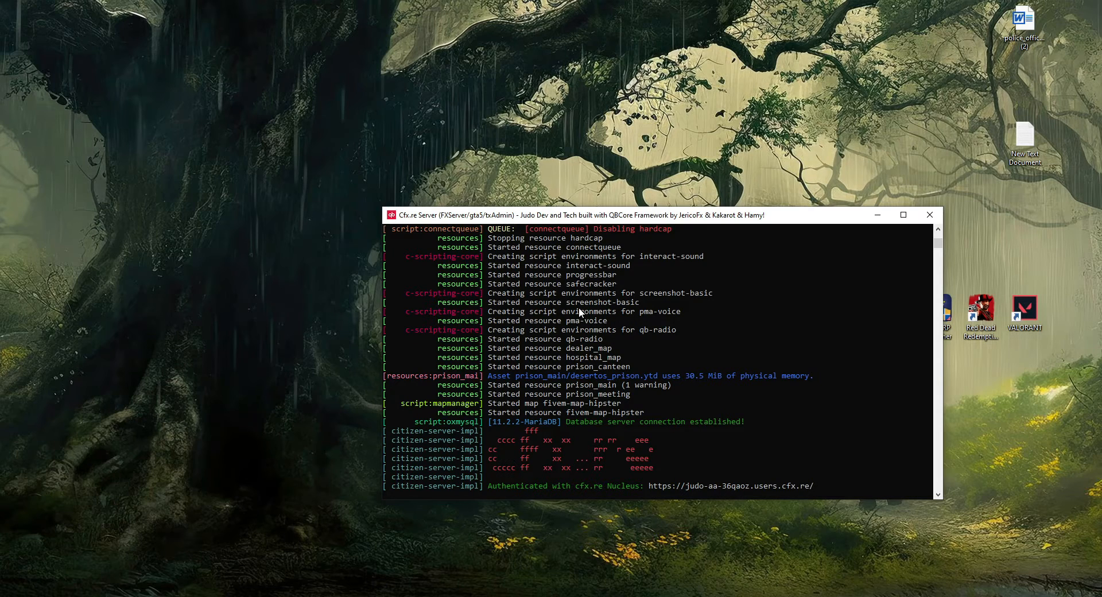
mouse_move(680, 353)
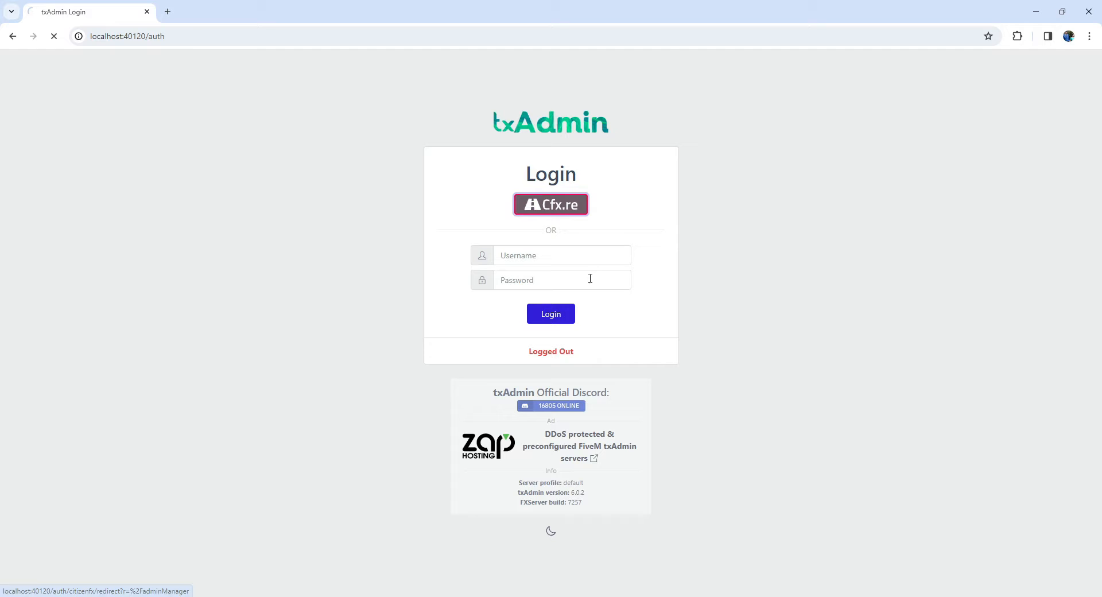
- Log into txAdmin through Cfx.re authorization and view the server's Live Console
click(551, 204)
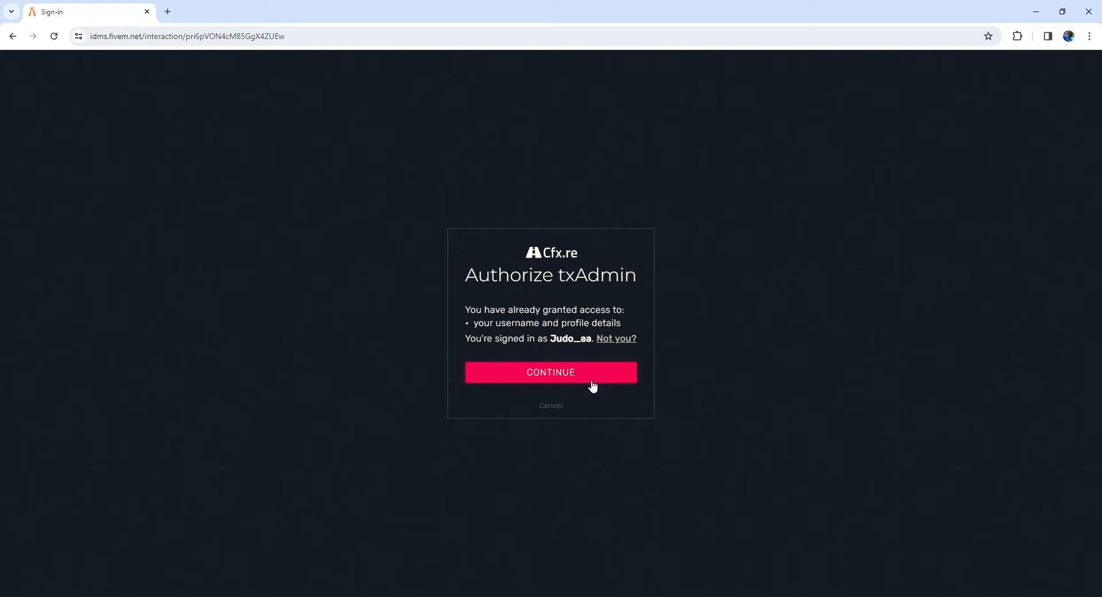
click(550, 372)
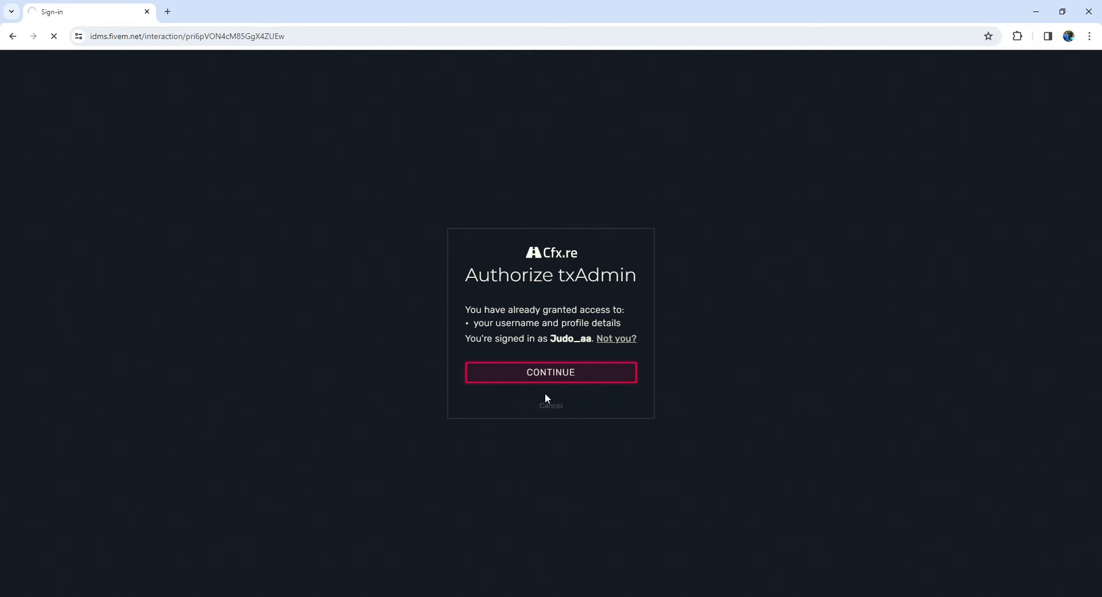
click(550, 372)
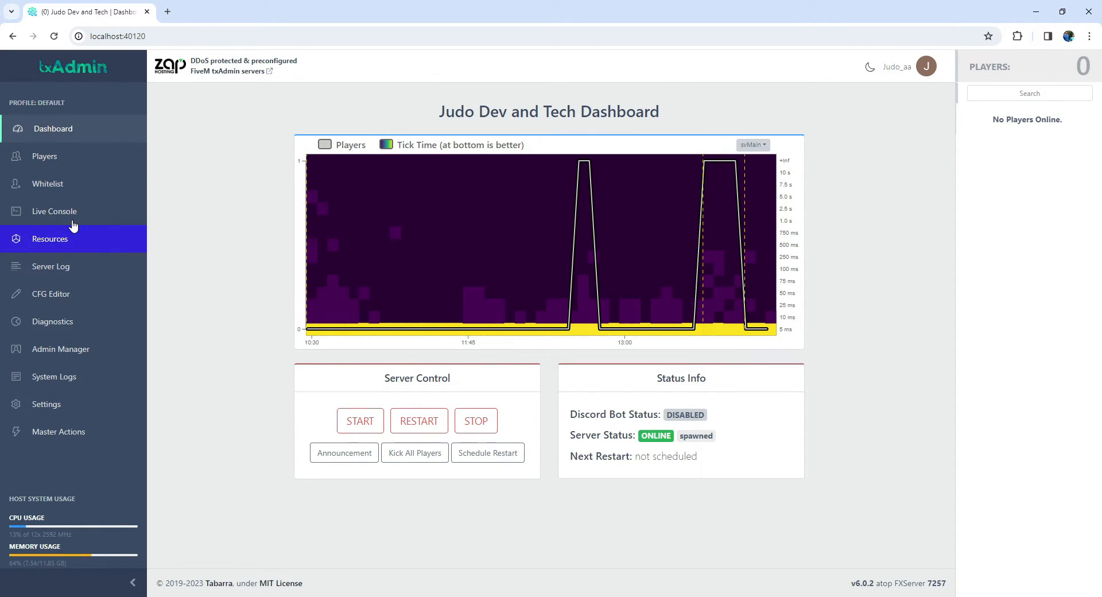
click(55, 211)
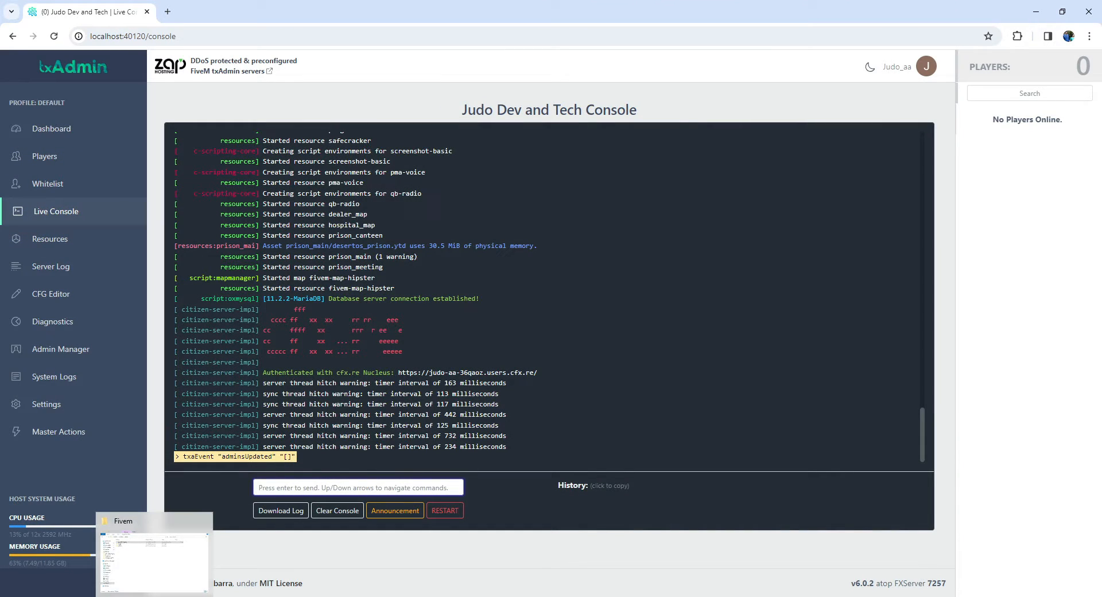
- Open server.cfg from txData's QBCoreFramework_838568.base folder in VS Code
click(153, 554)
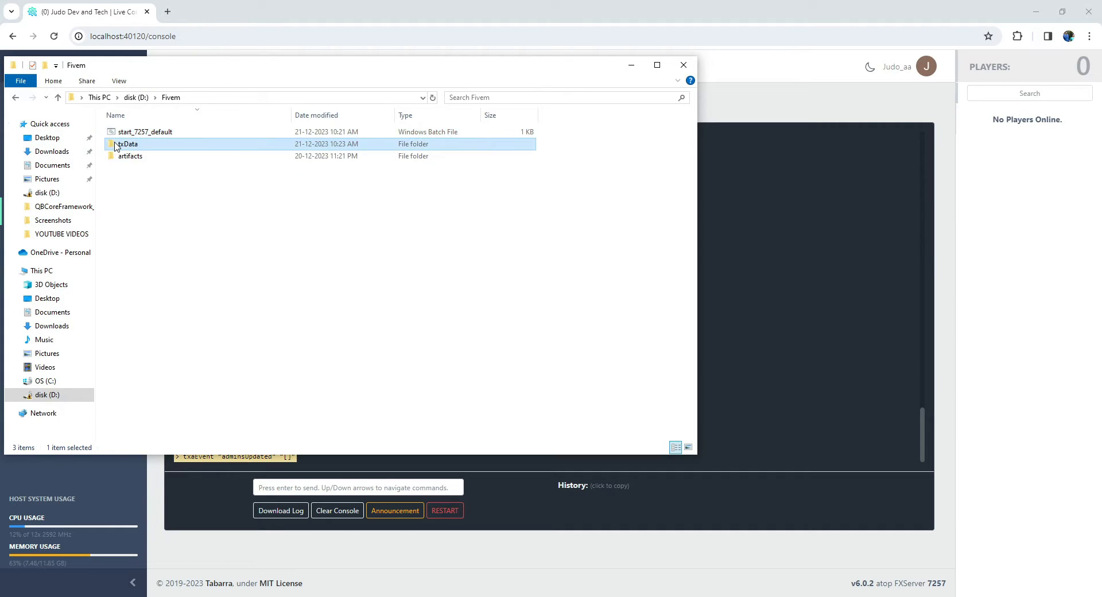
double_click(127, 144)
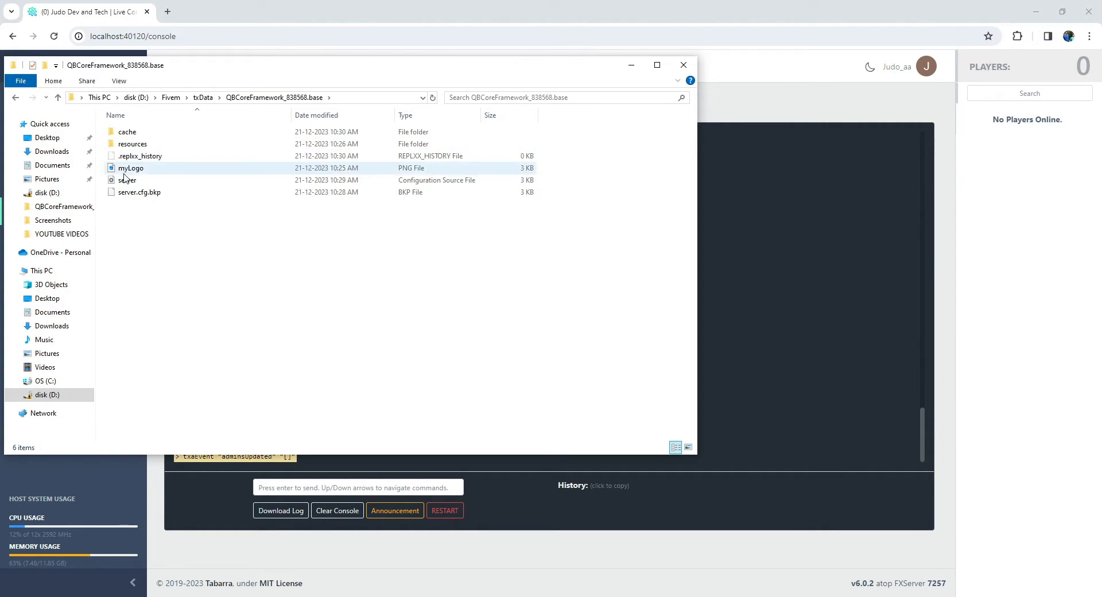
mouse_move(126, 181)
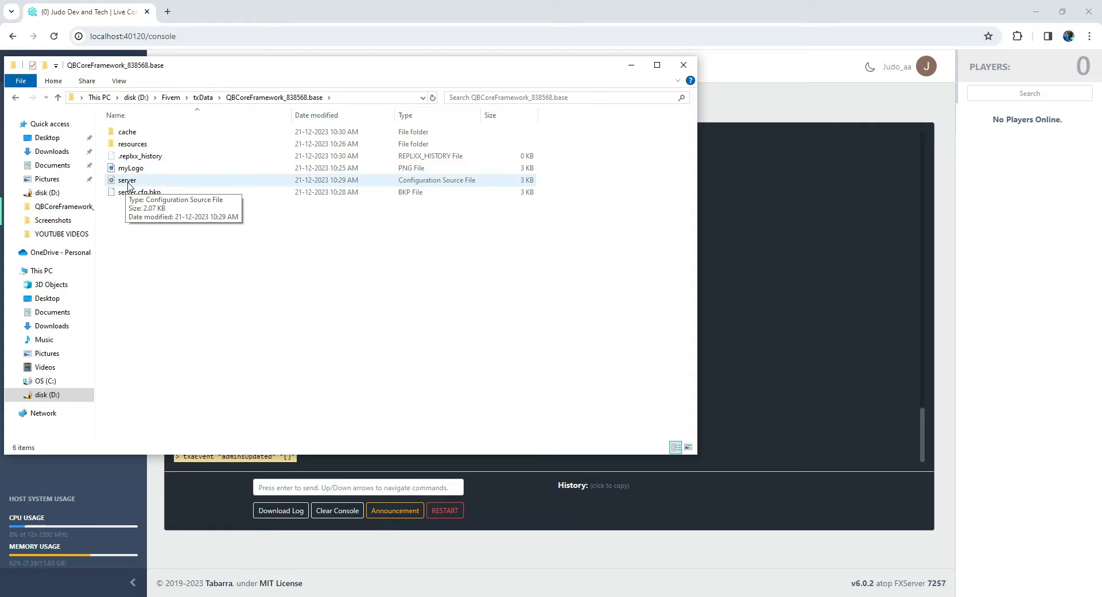
double_click(127, 180)
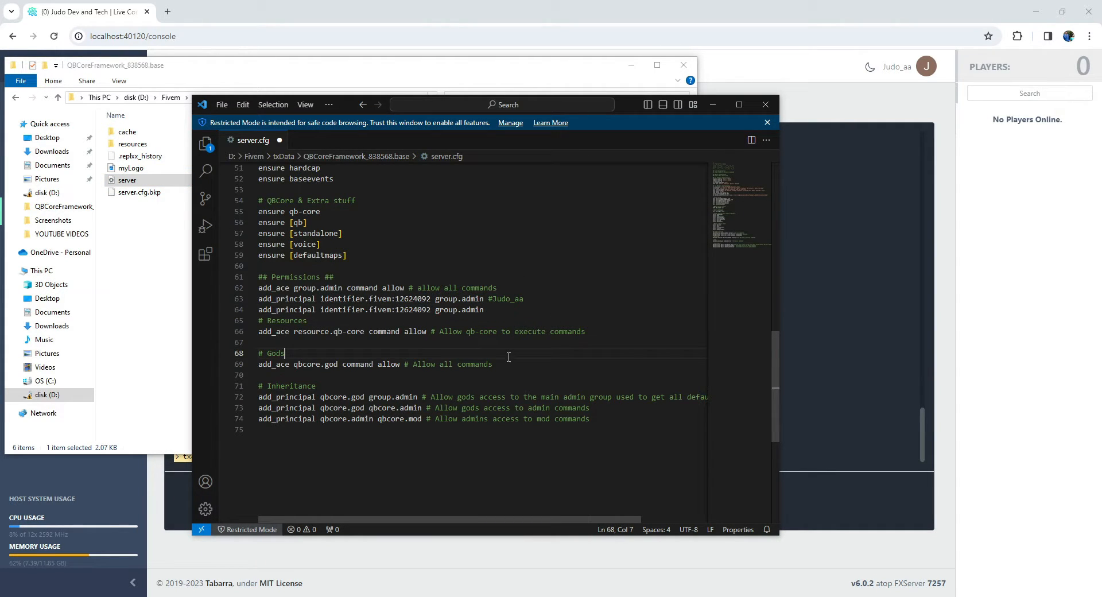
- Add a '#people' comment line after the inheritance rules in server.cfg
click(611, 441)
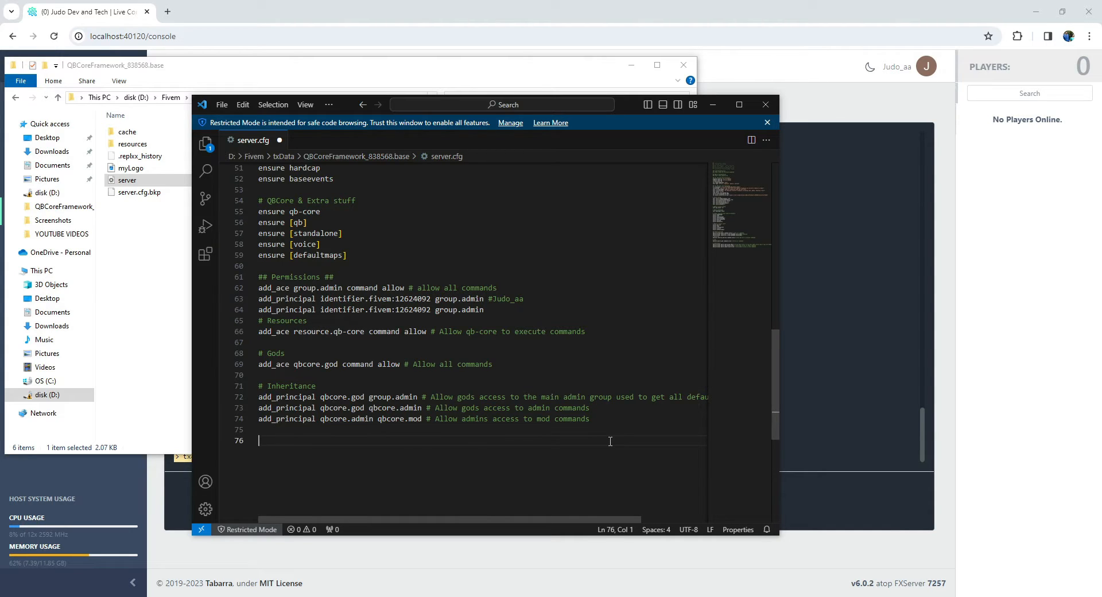
text(#)
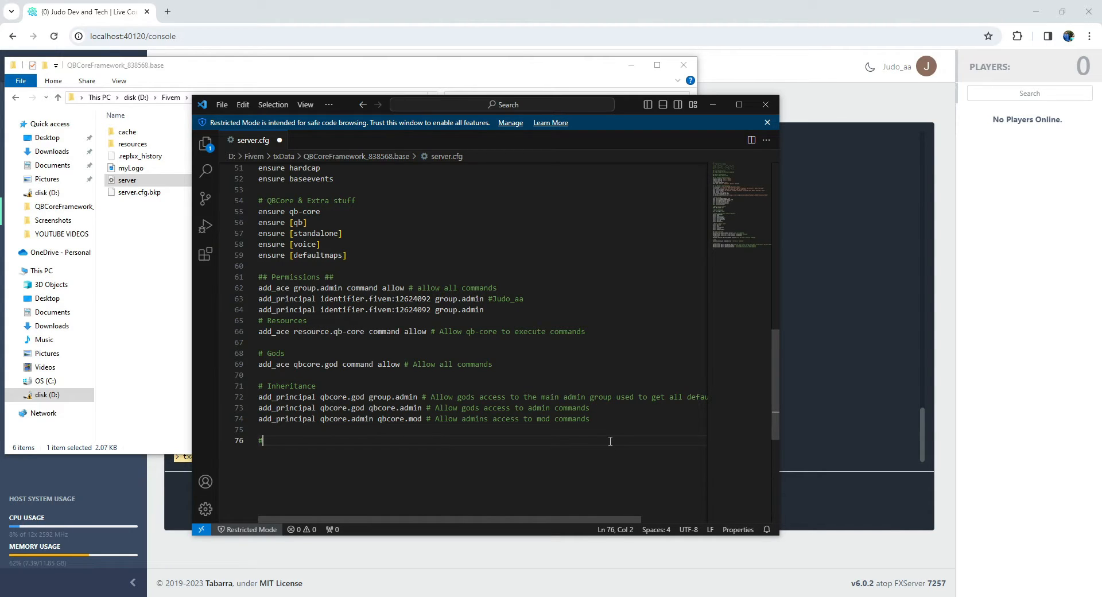
text(people)
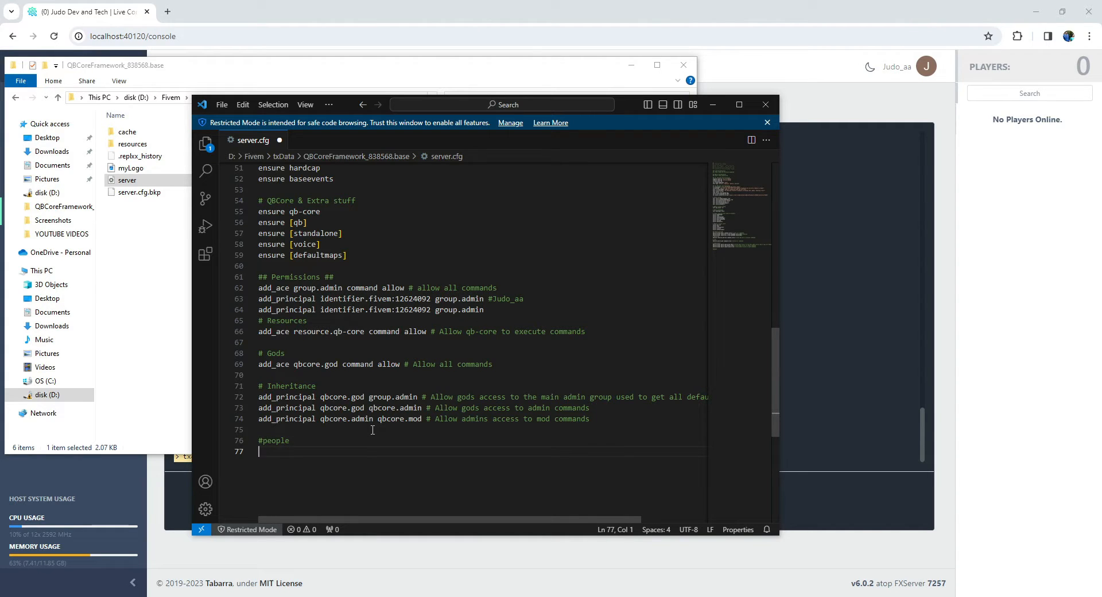
mouse_move(636, 53)
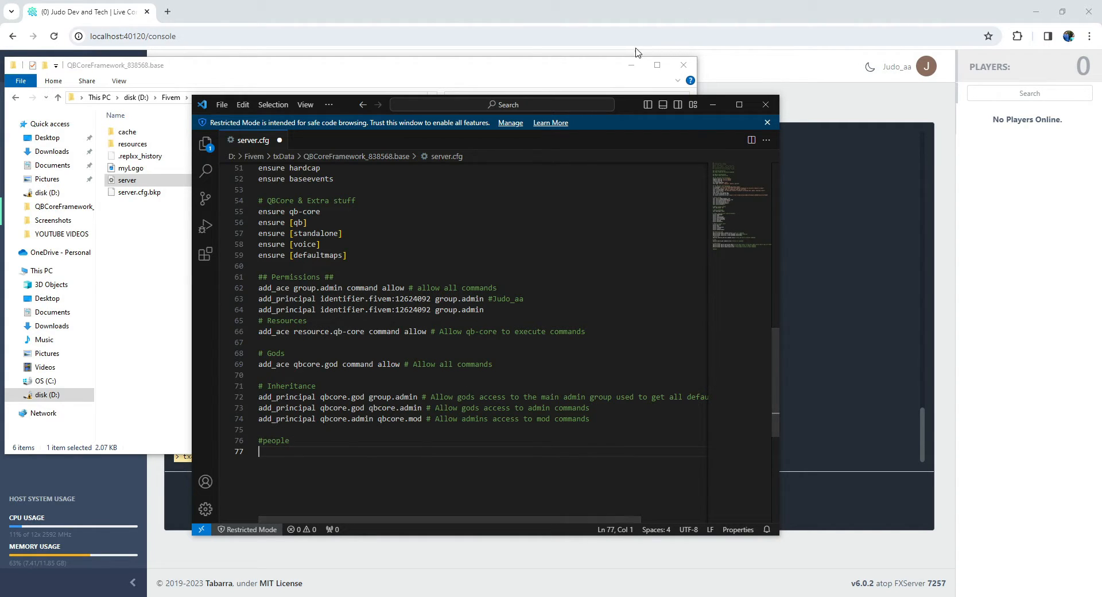
click(682, 65)
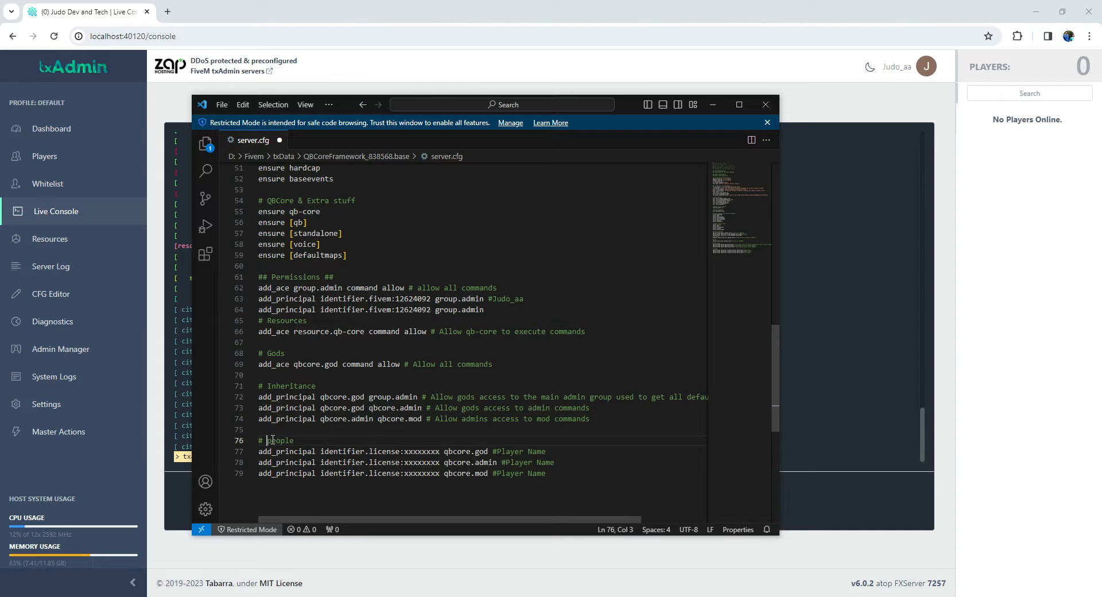
double_click(403, 451)
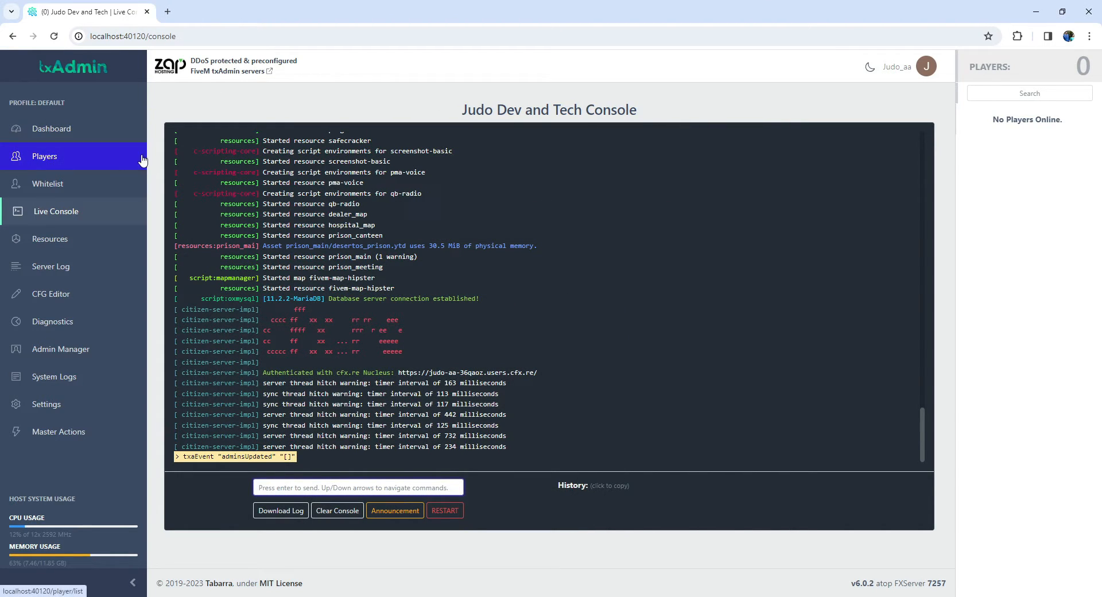
click(44, 156)
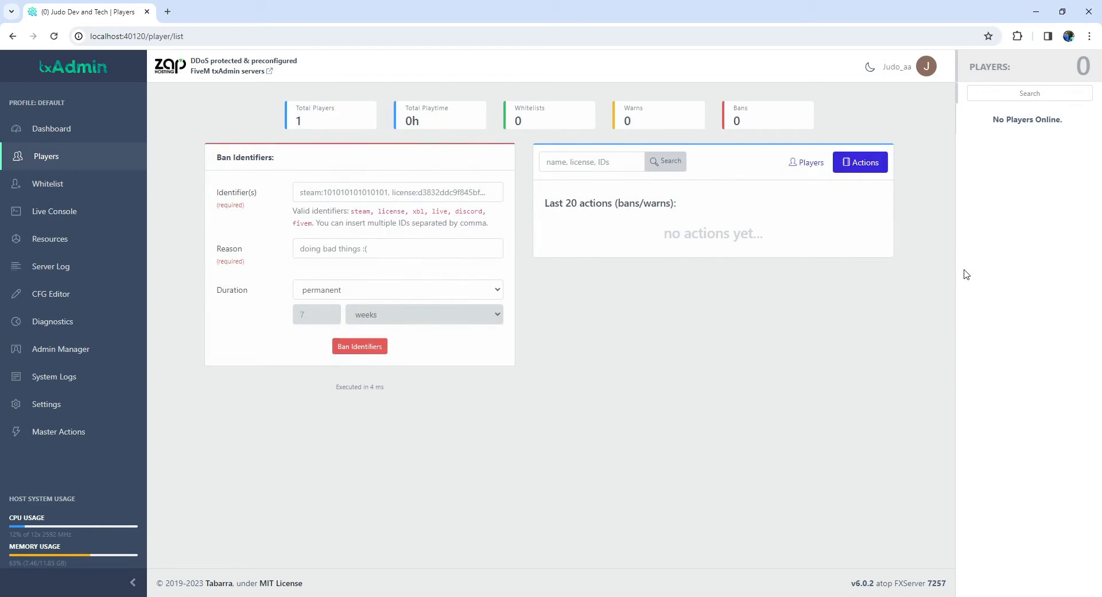
mouse_move(807, 163)
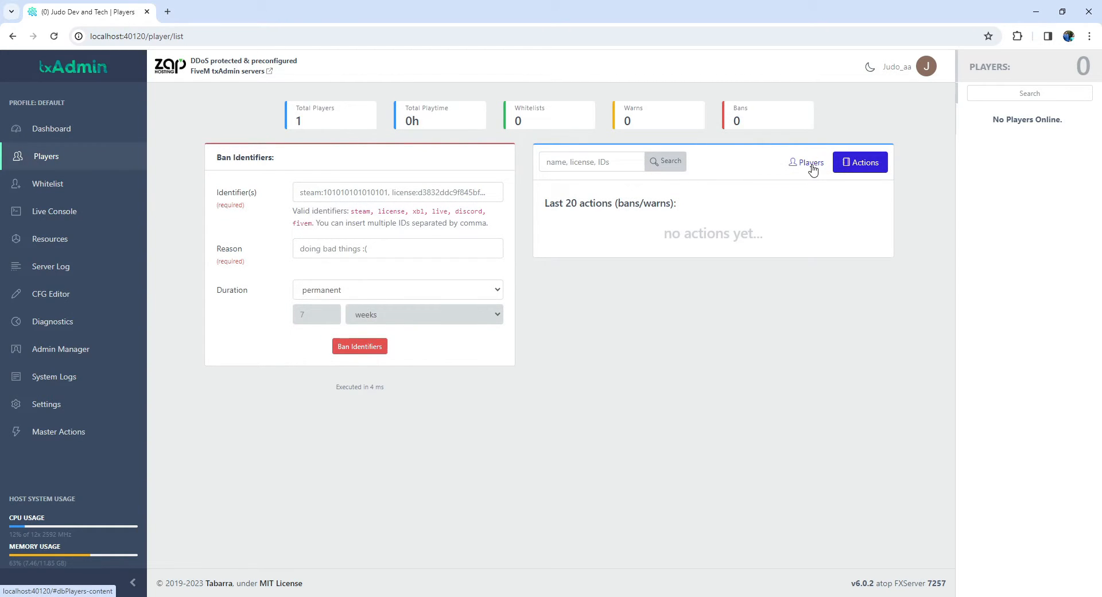
mouse_move(1068, 231)
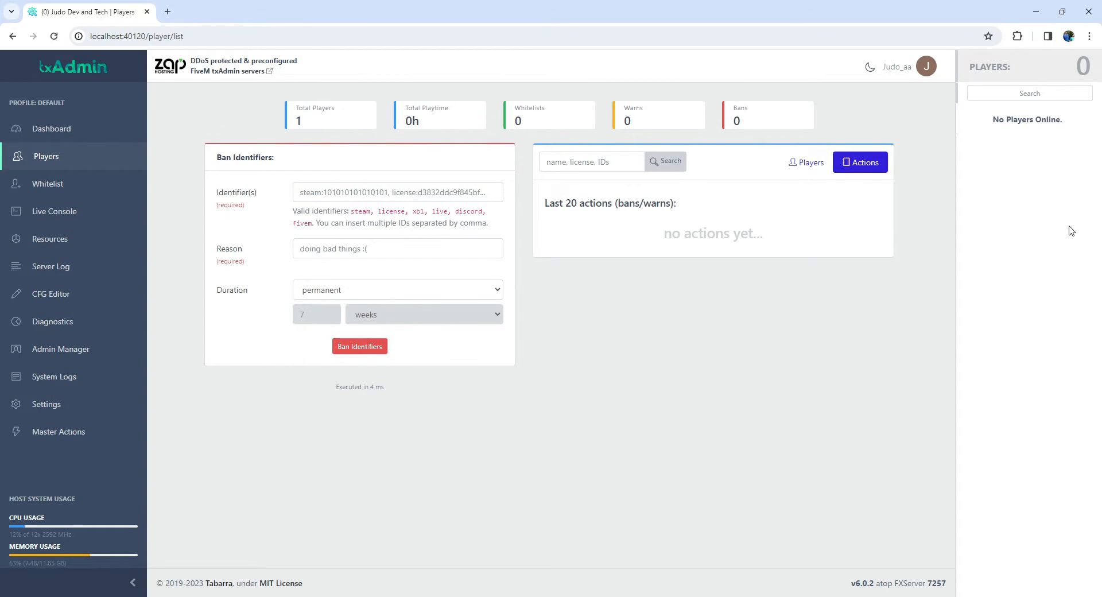
mouse_move(800, 165)
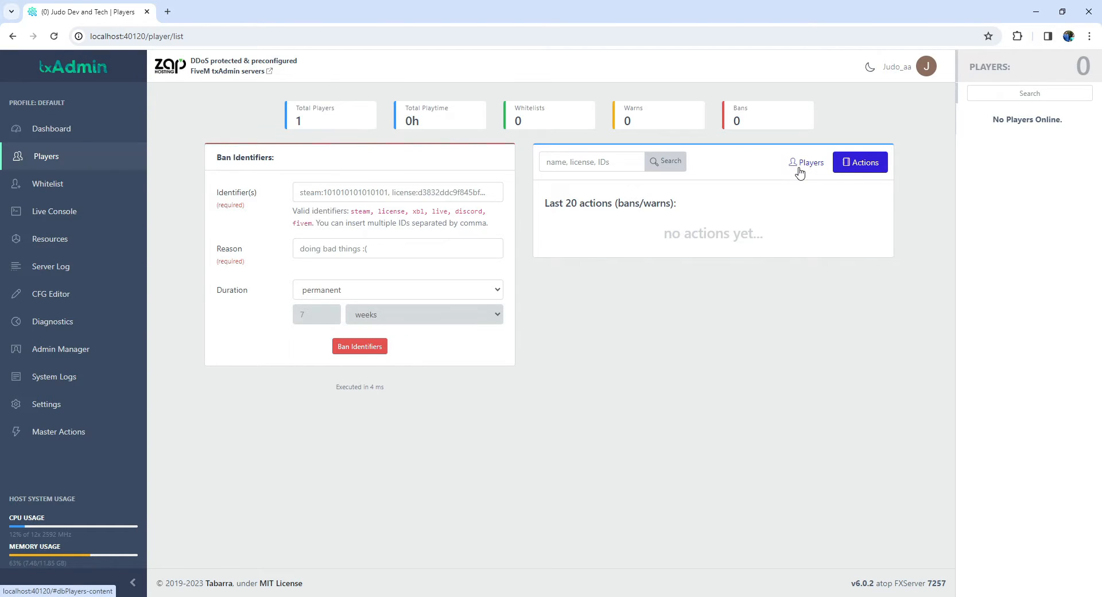
click(805, 162)
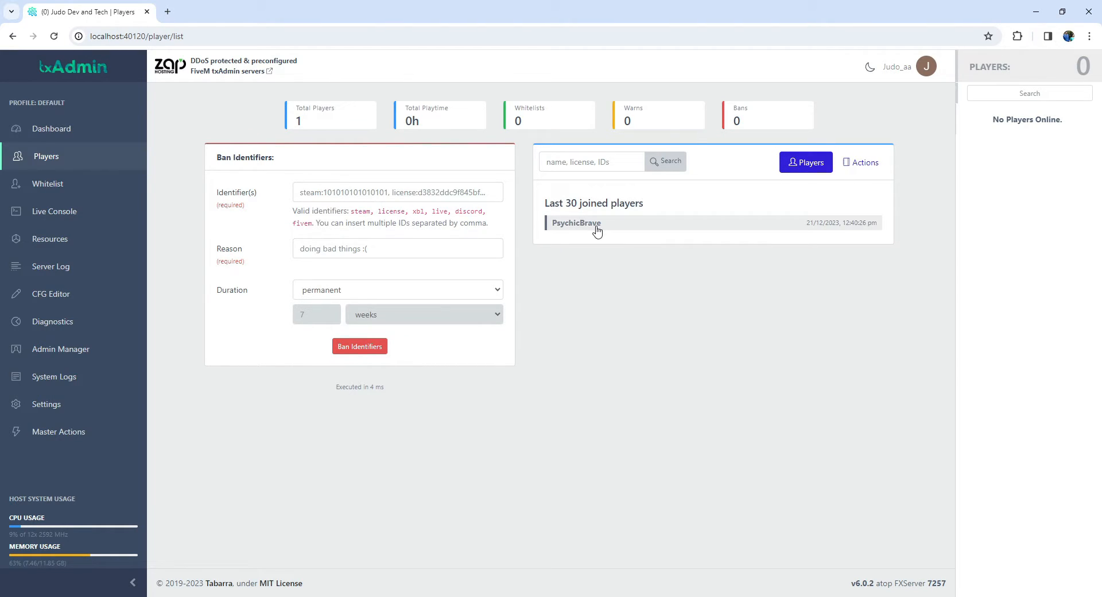
click(576, 222)
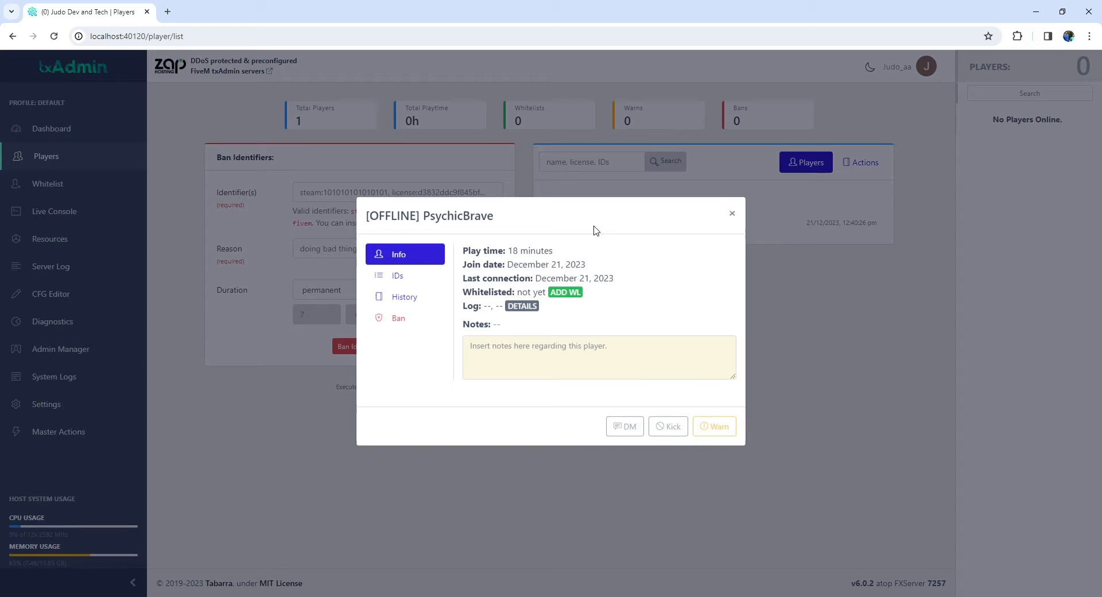
click(397, 275)
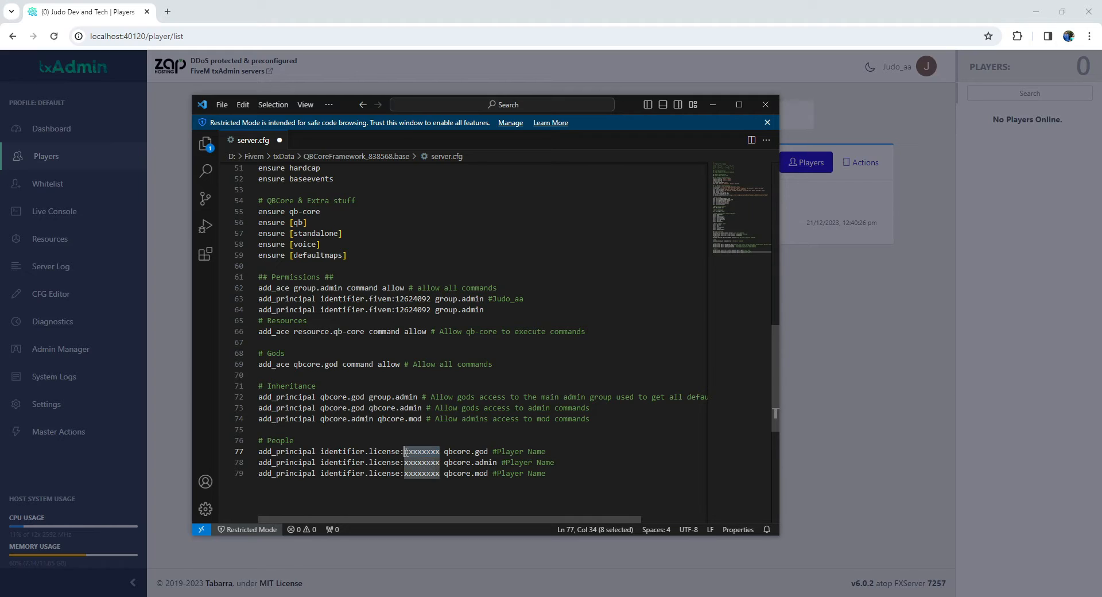
text(12624092)
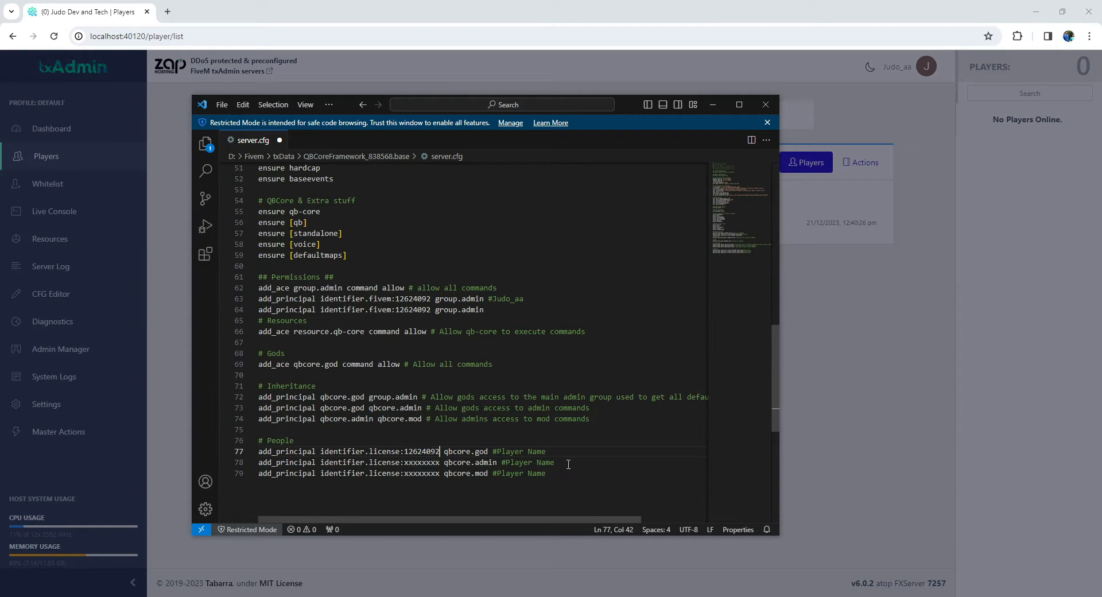
mouse_move(589, 462)
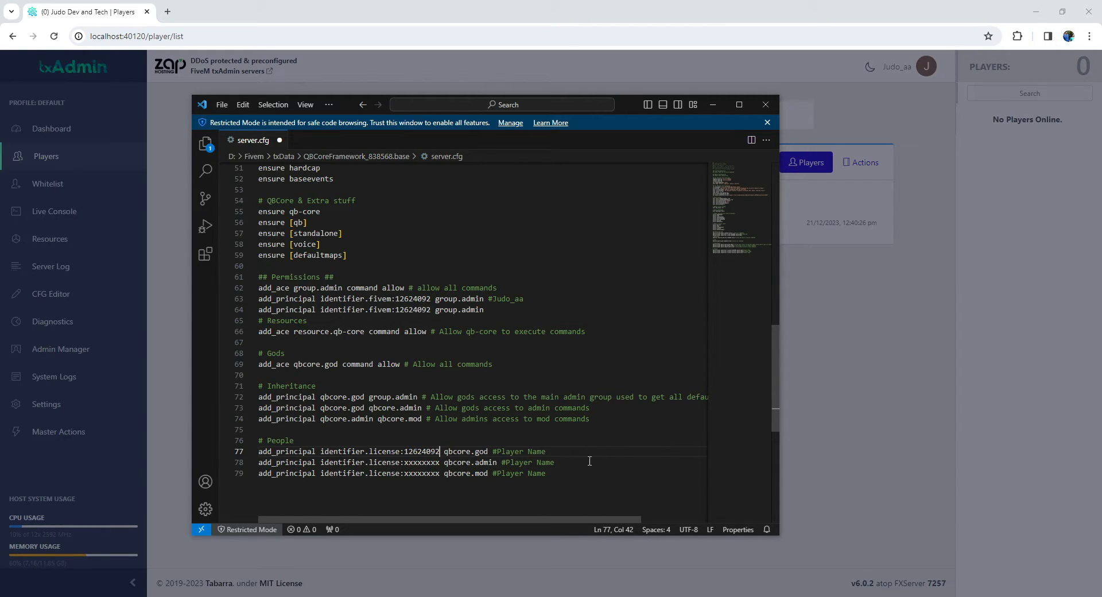
mouse_move(427, 248)
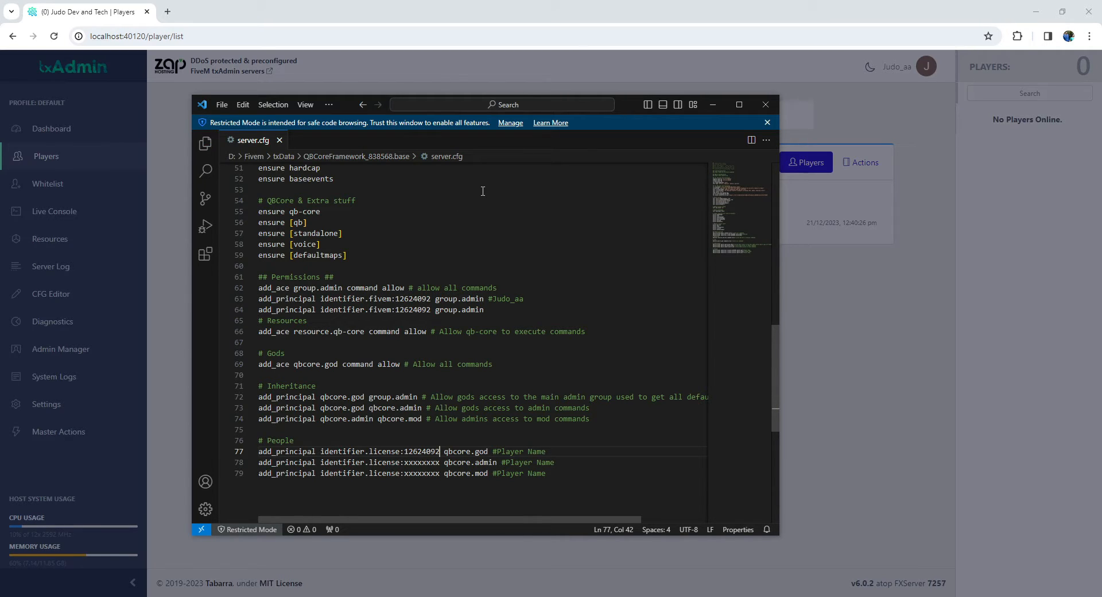
click(221, 104)
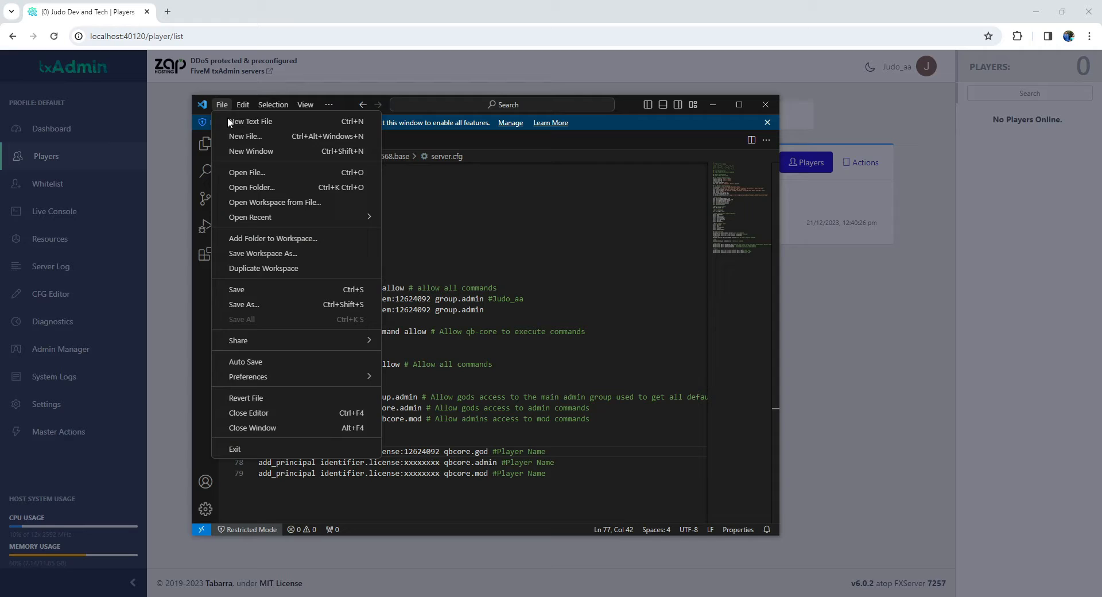
mouse_move(247, 172)
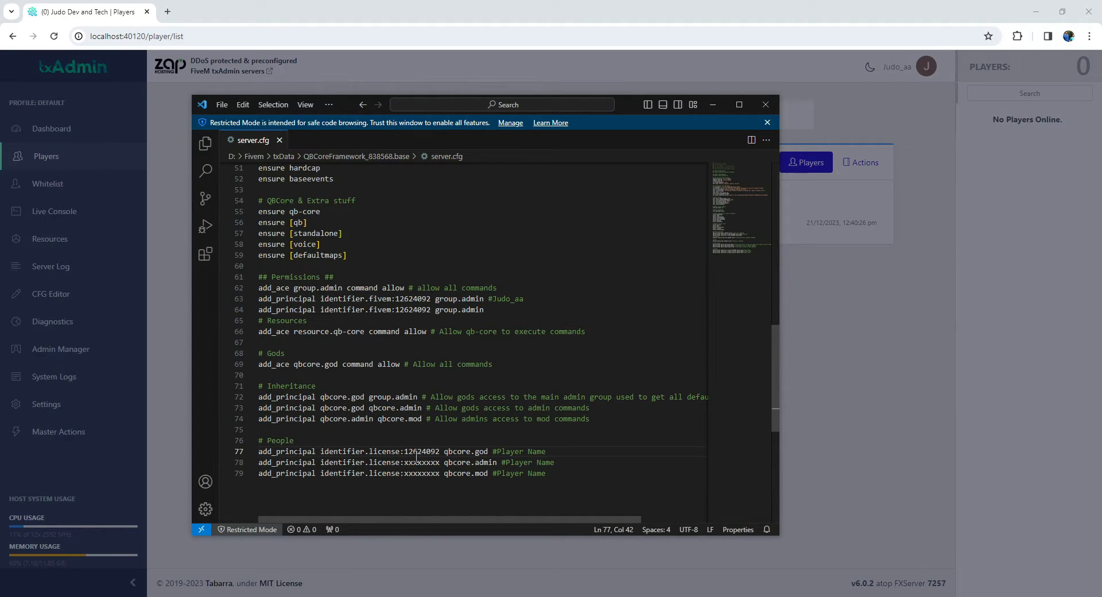
click(478, 462)
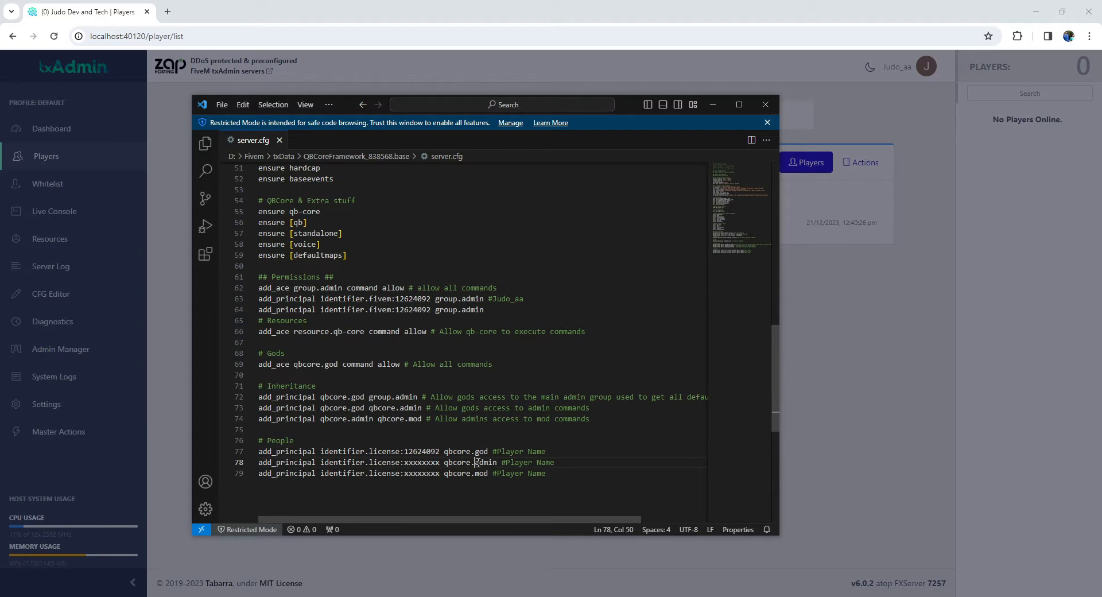
- Review the admin-level people entry and the add_principal permission lines
double_click(480, 451)
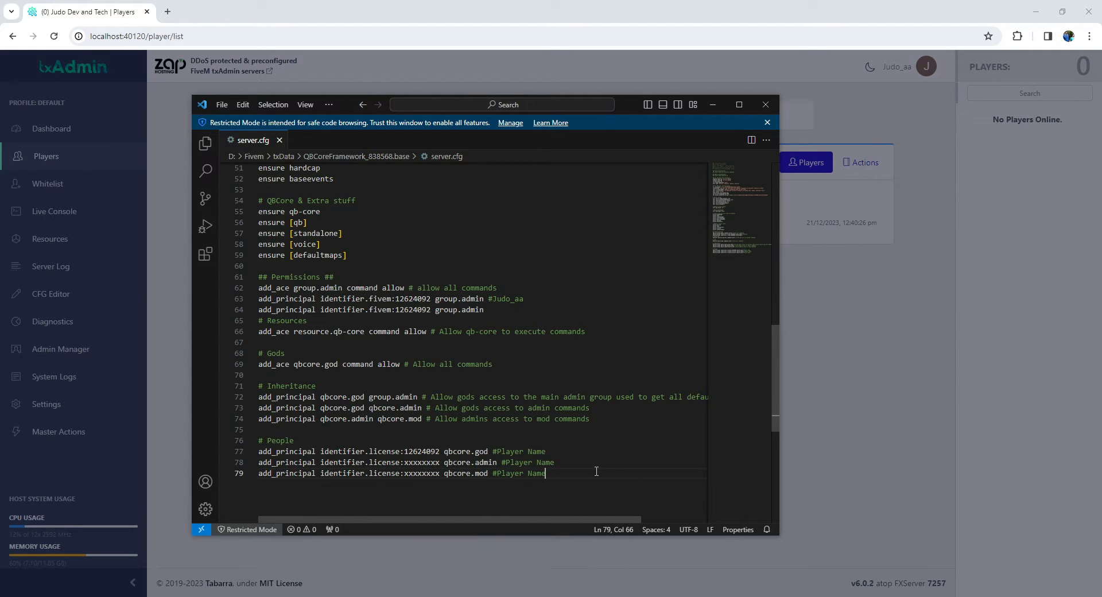
mouse_move(592, 468)
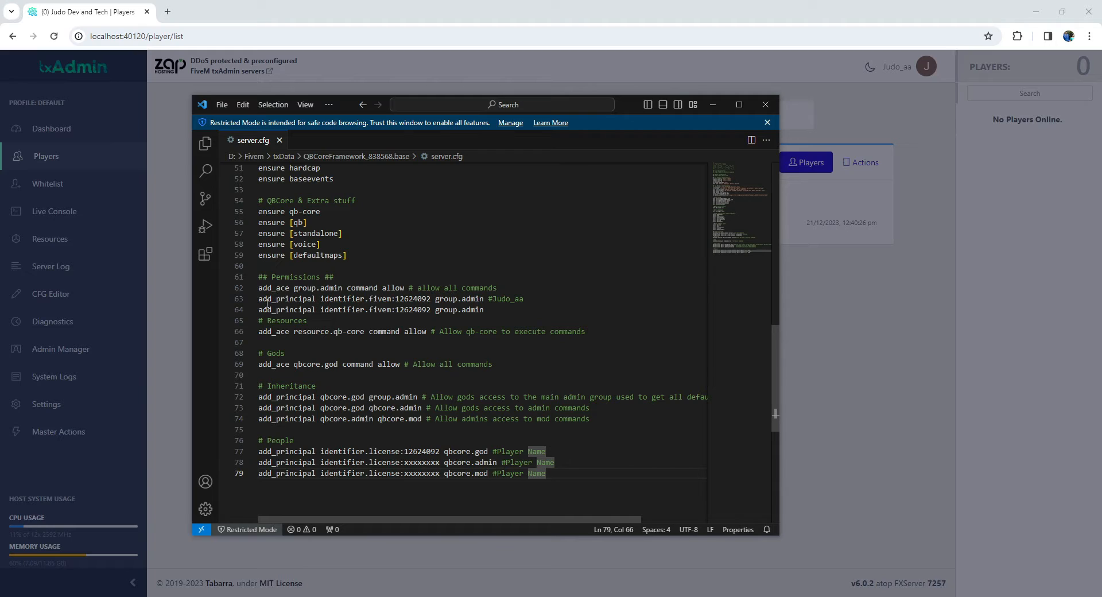
click(259, 298)
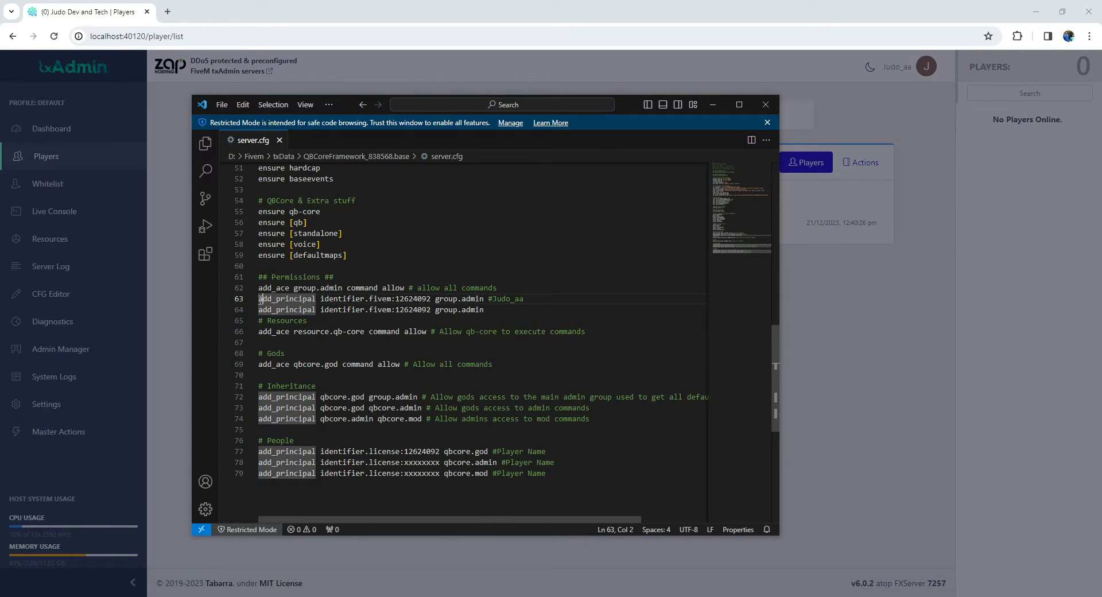
drag(258, 298, 485, 299)
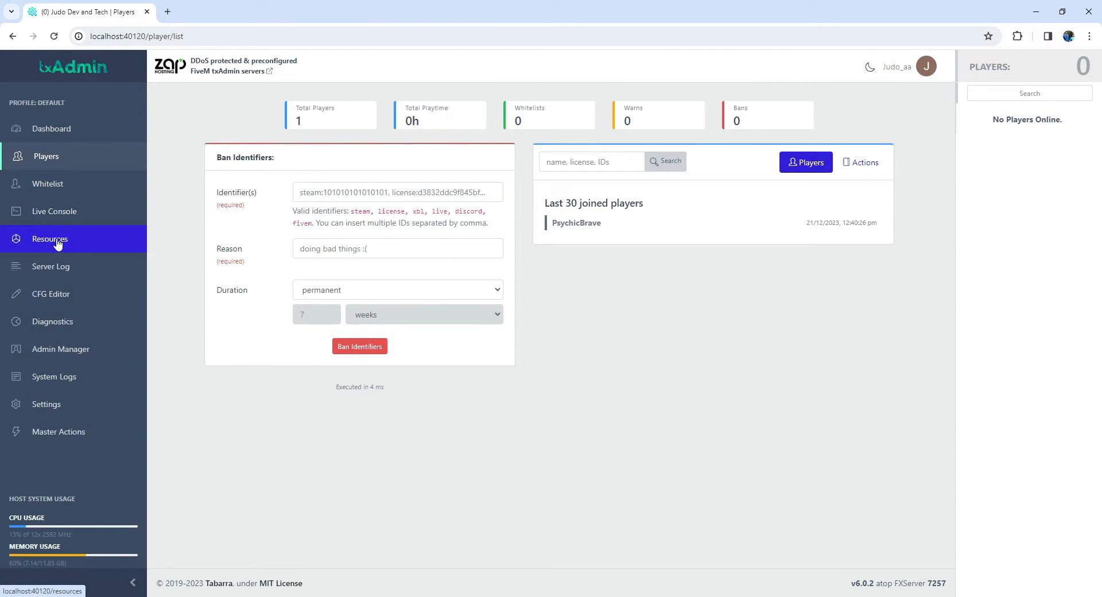
mouse_move(47, 184)
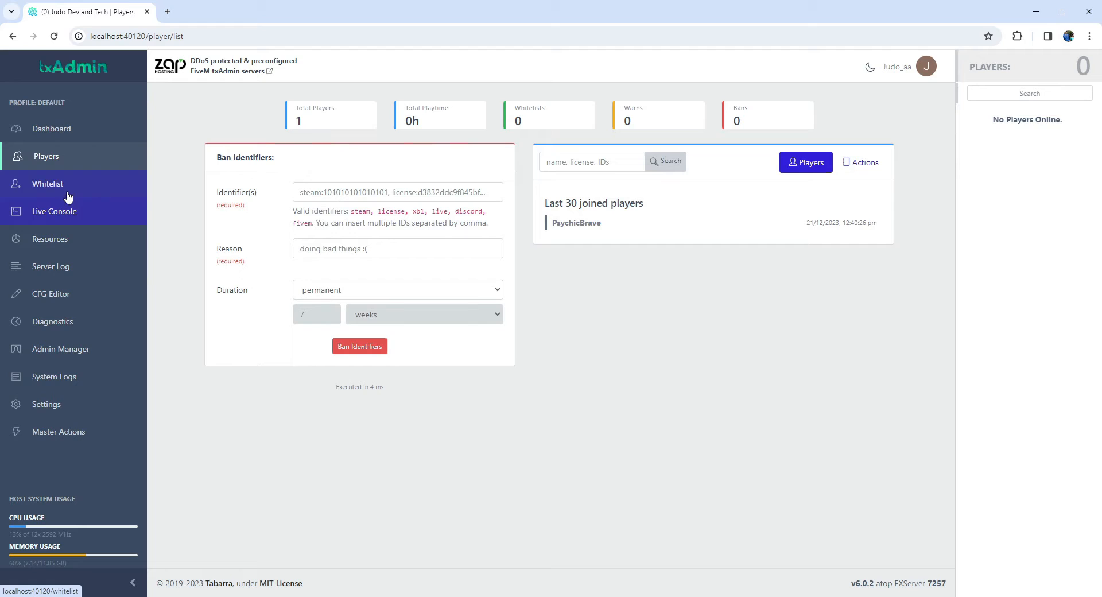
- Restart the server from Server Control on the txAdmin Dashboard
click(51, 128)
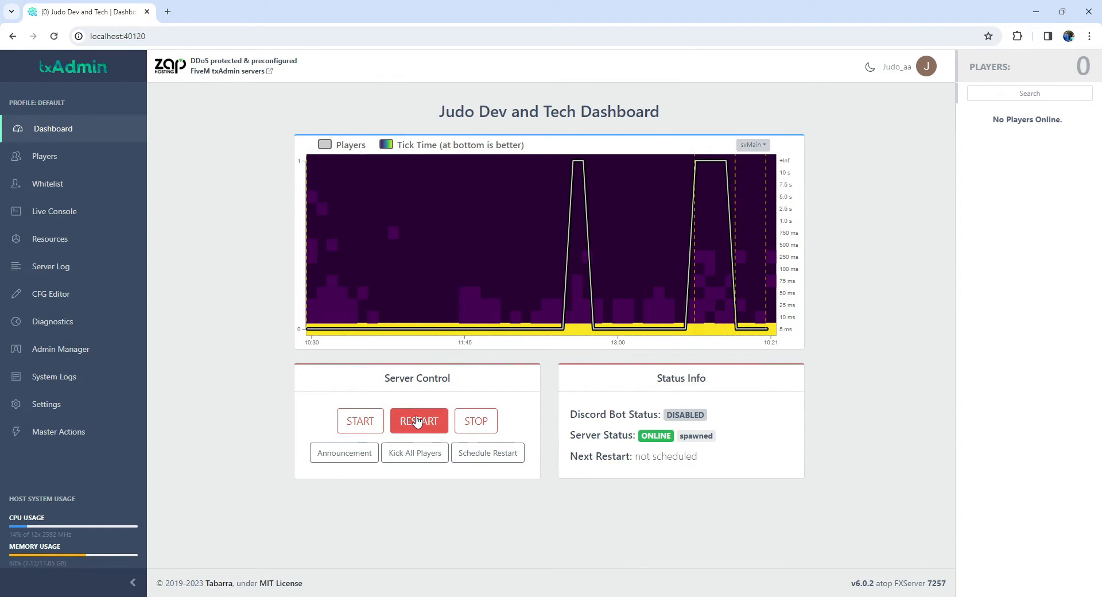
click(419, 421)
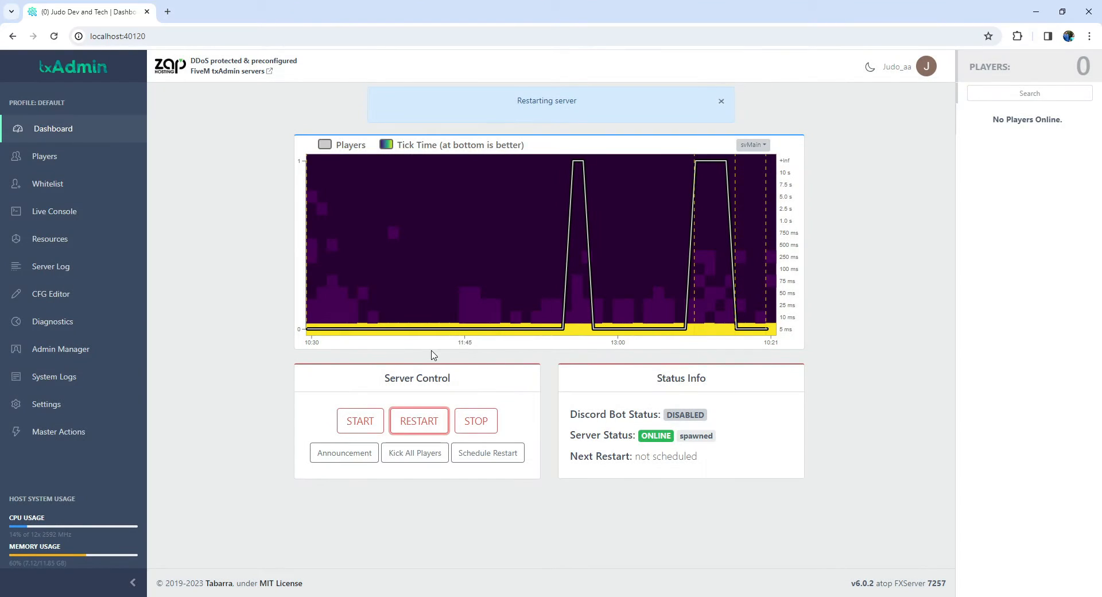
mouse_move(351, 272)
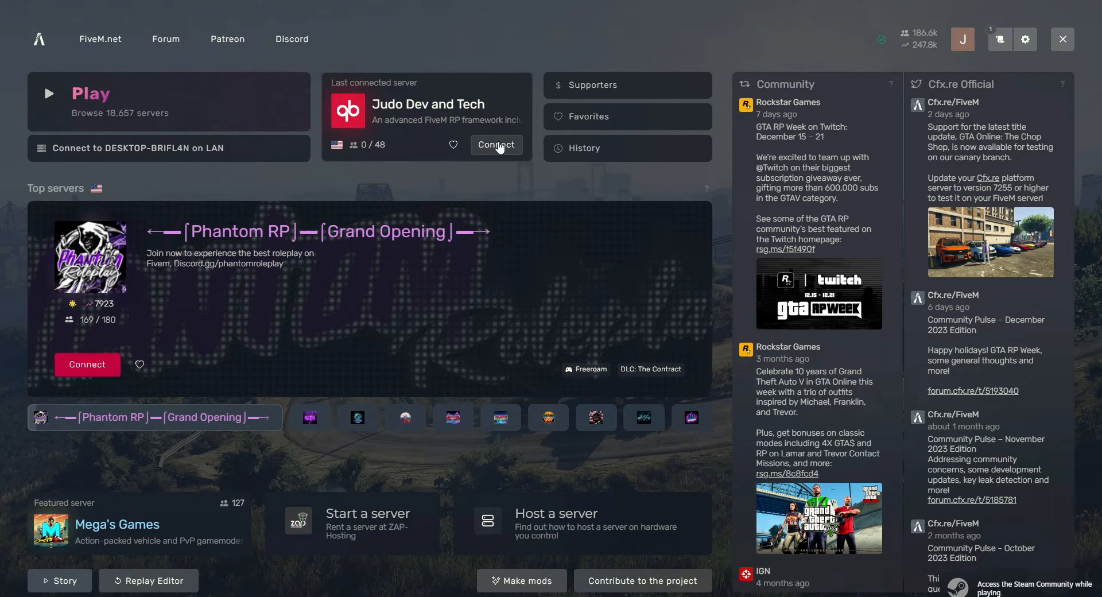
- Connect to the Judo Dev and Tech server and play the Judo Judo character
click(495, 144)
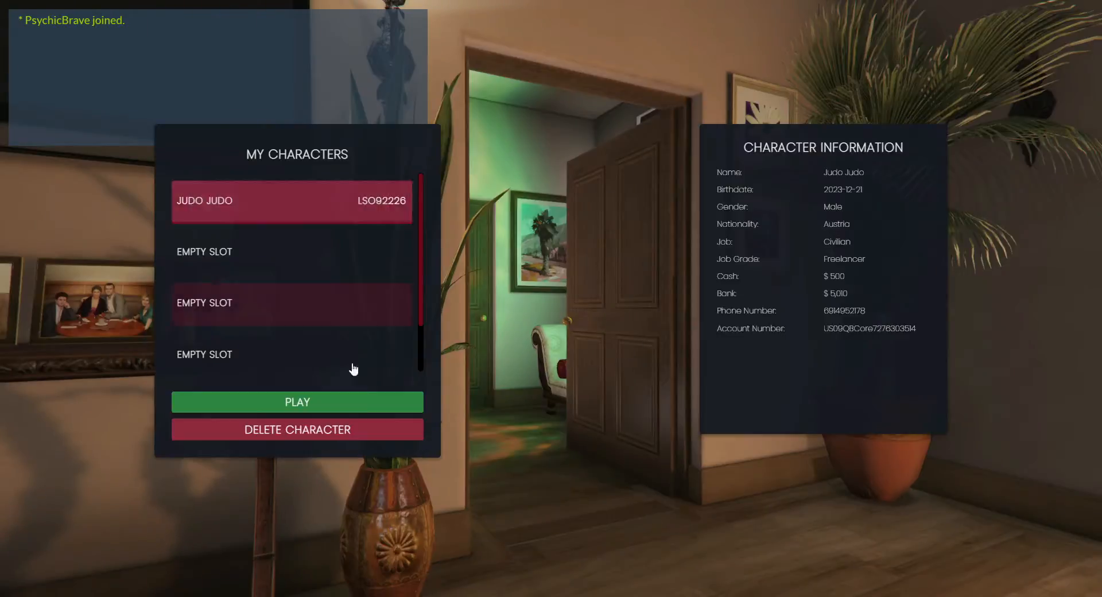
click(297, 401)
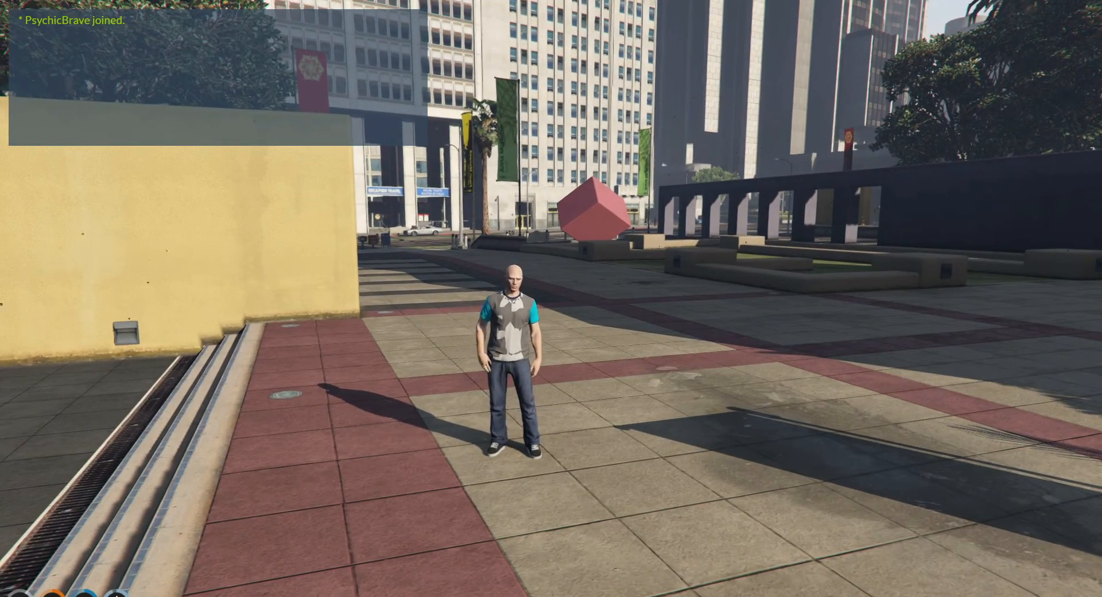
- Run the /admin chat command to bring up the QBCore admin menu
text(/)
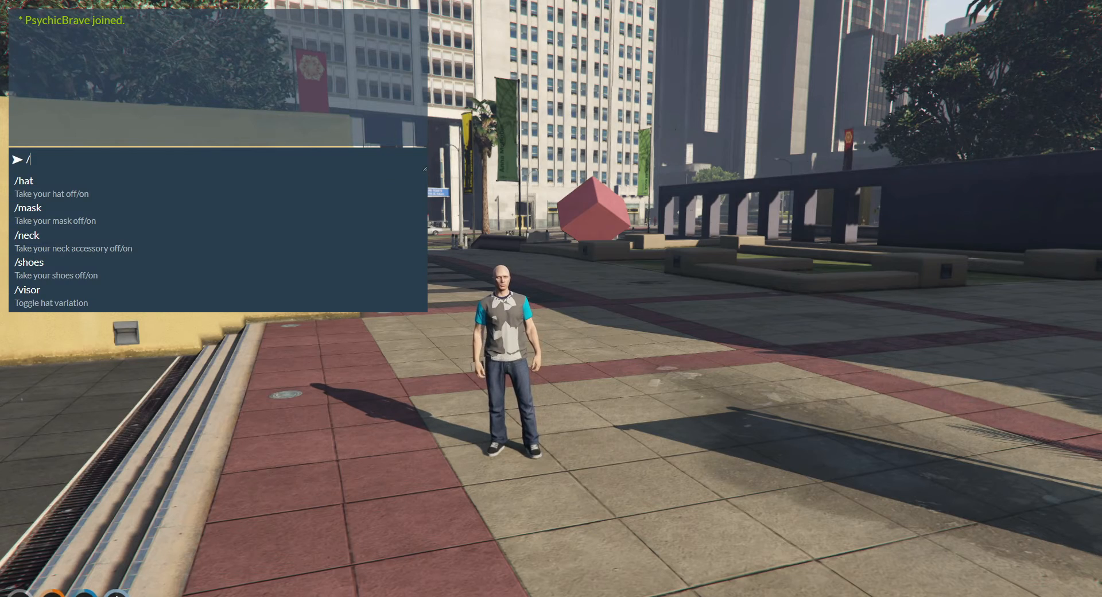
text(adm)
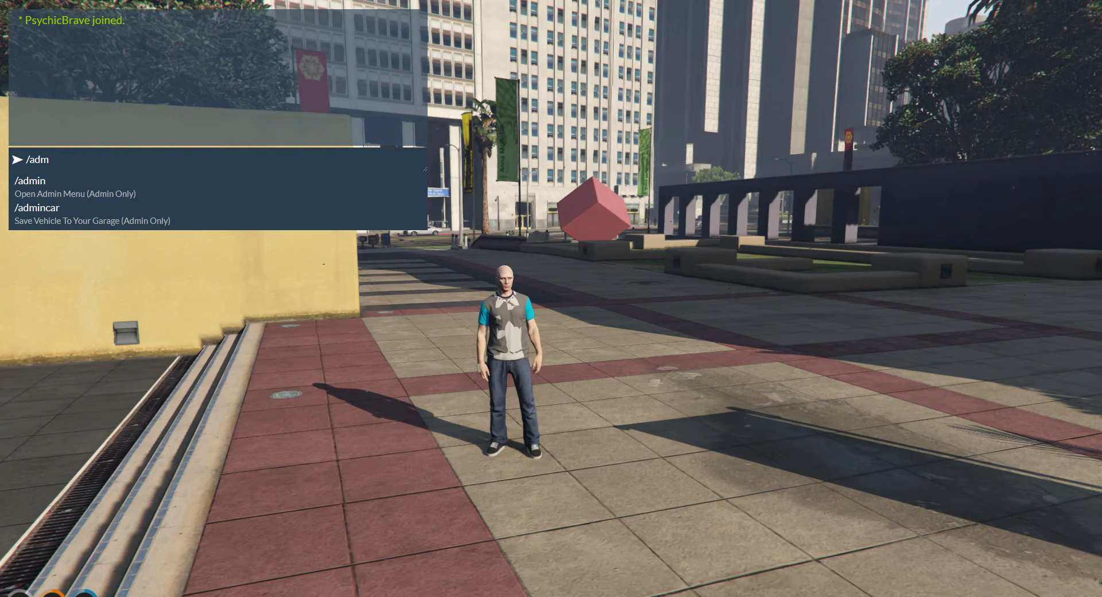
key(Enter)
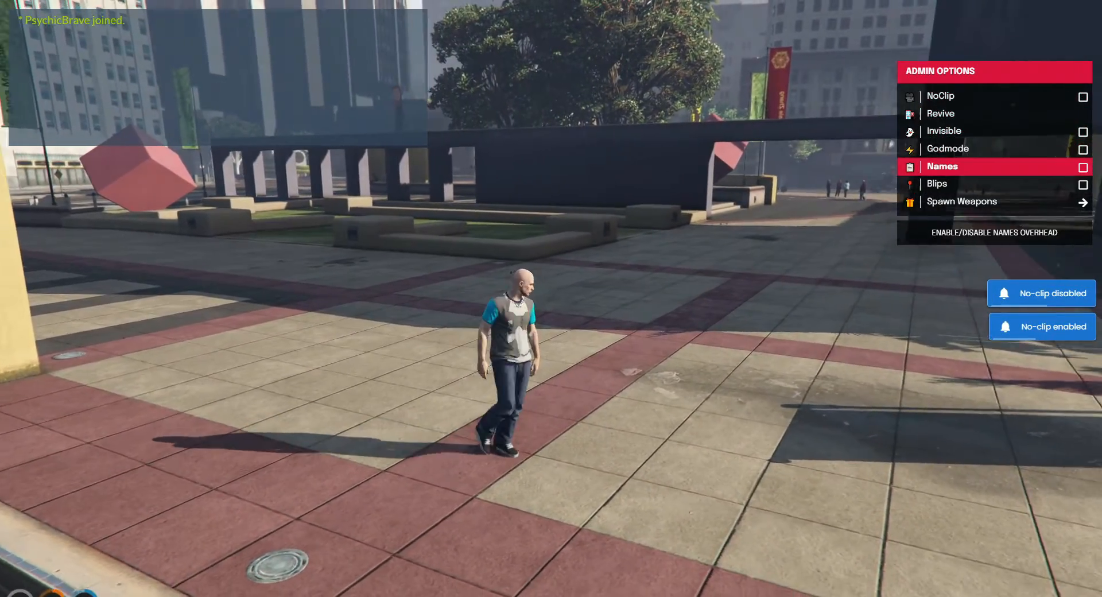
- Set the weather to Heavy Snow (XMAS) and the server time to 14:00 in Server Management
click(942, 166)
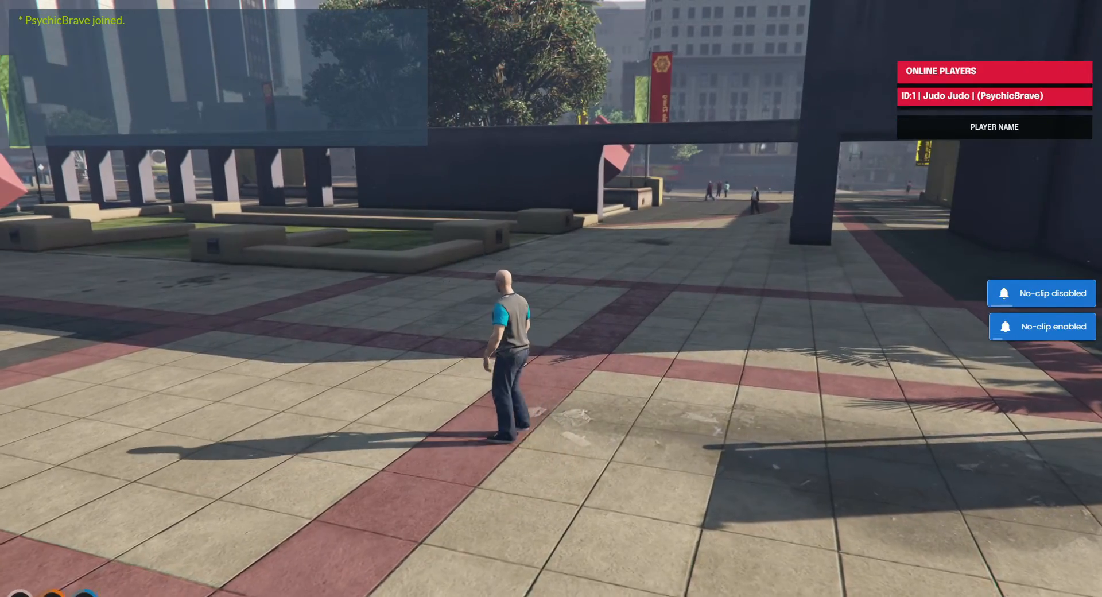
click(994, 96)
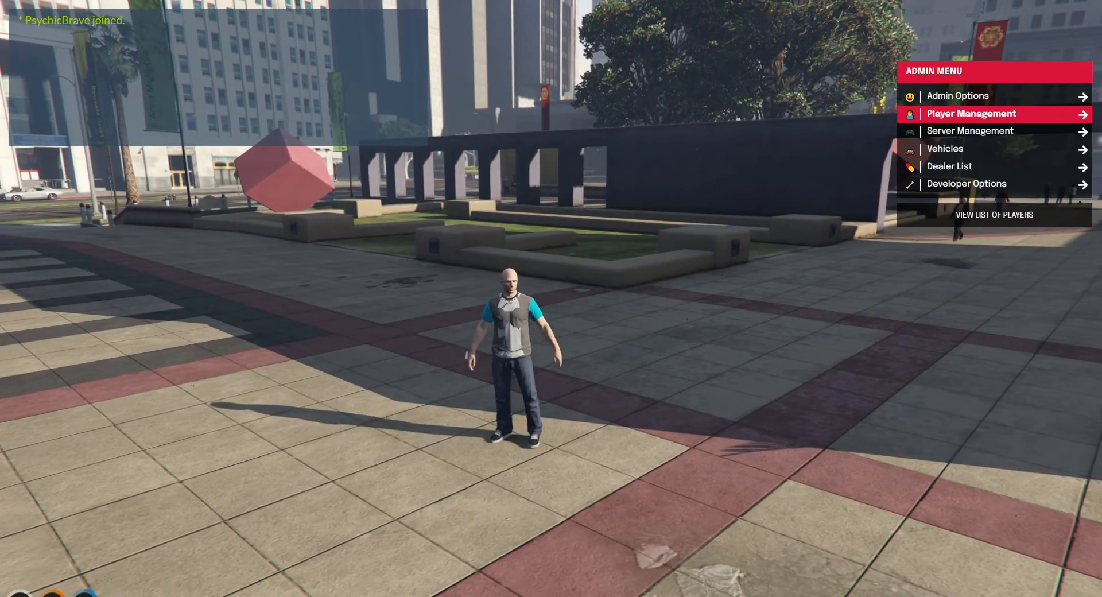
click(970, 130)
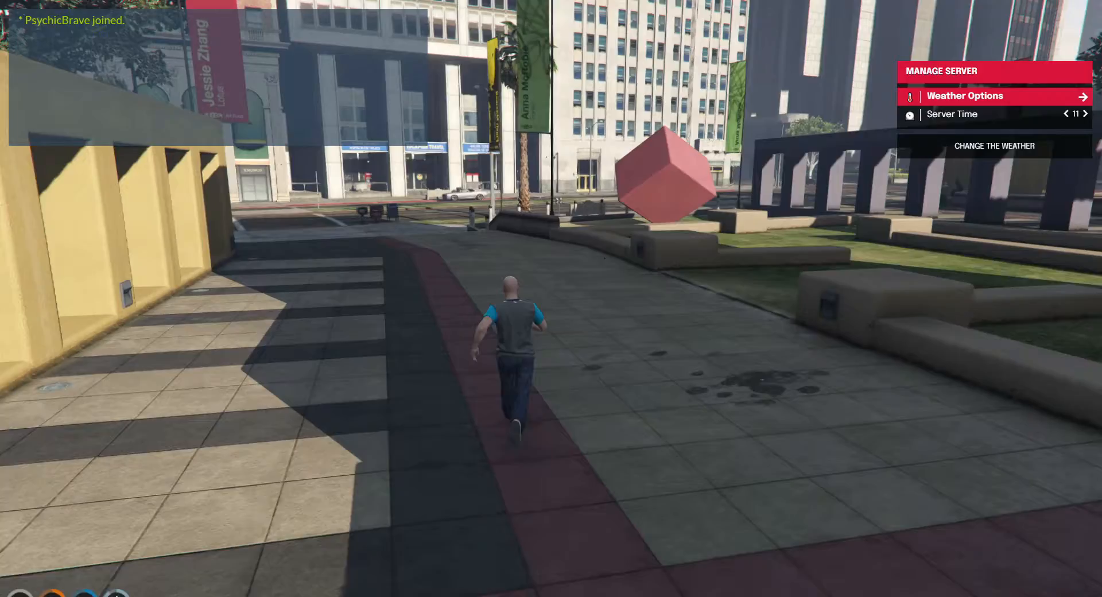
click(964, 96)
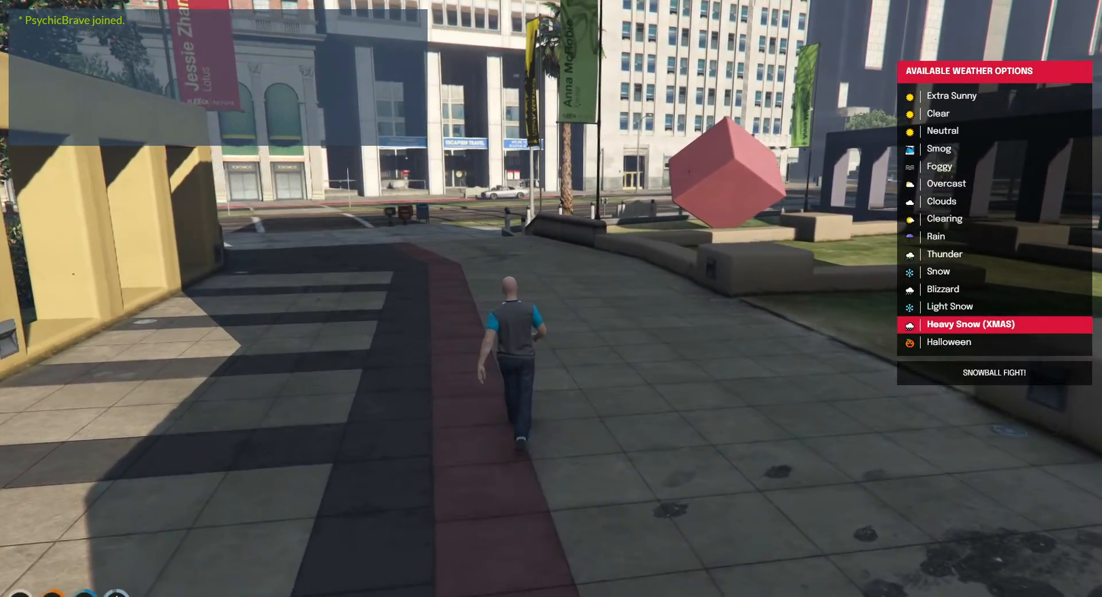
click(971, 324)
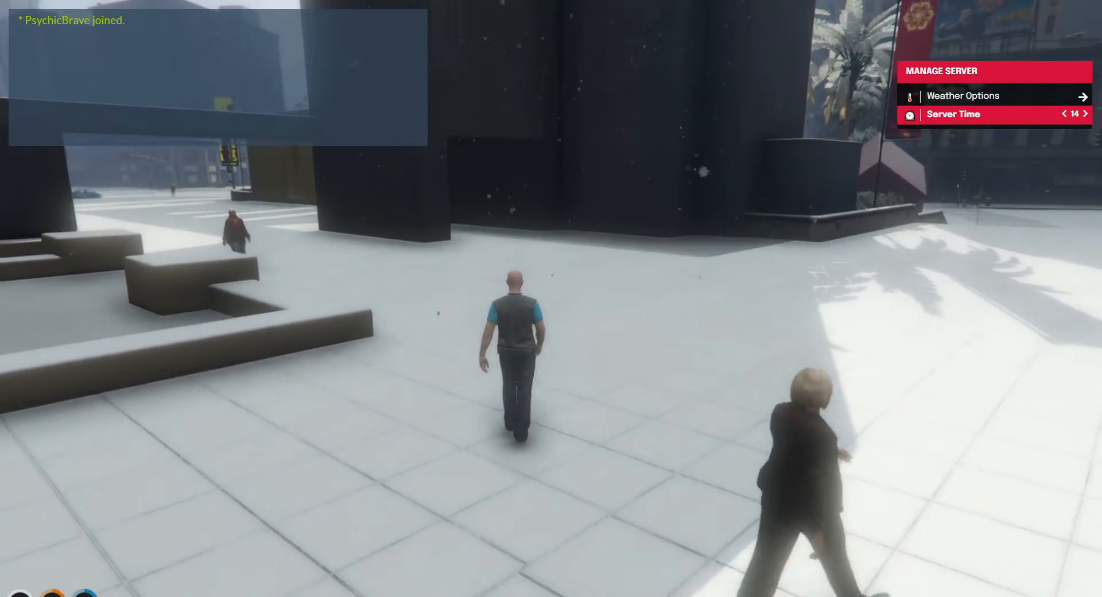
click(1086, 114)
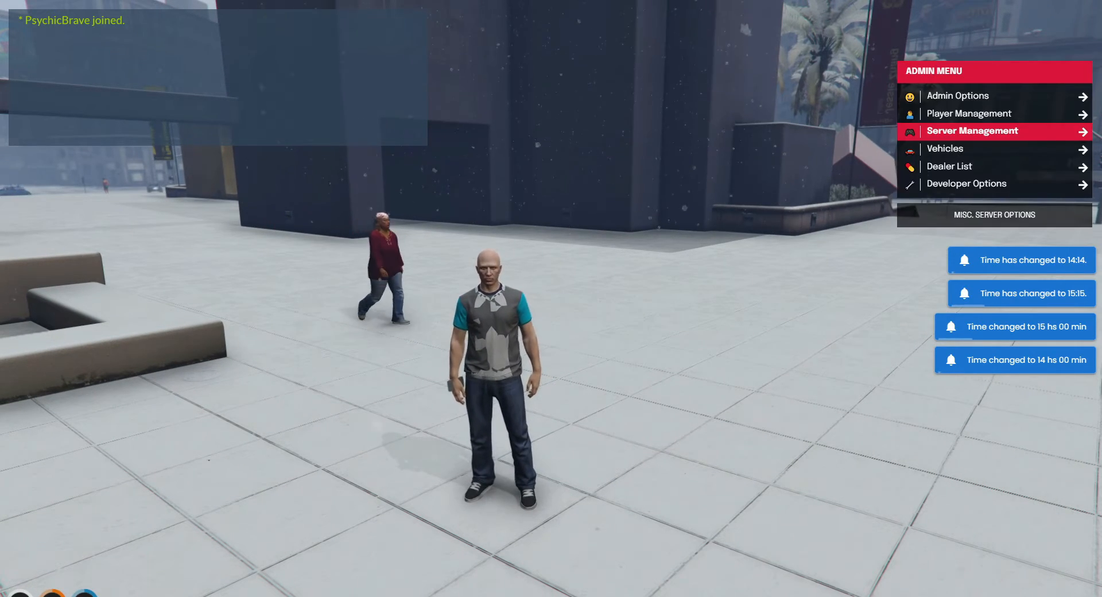
- Enable Display Coords in Developer Options to show the character's vector4 position on screen
click(946, 148)
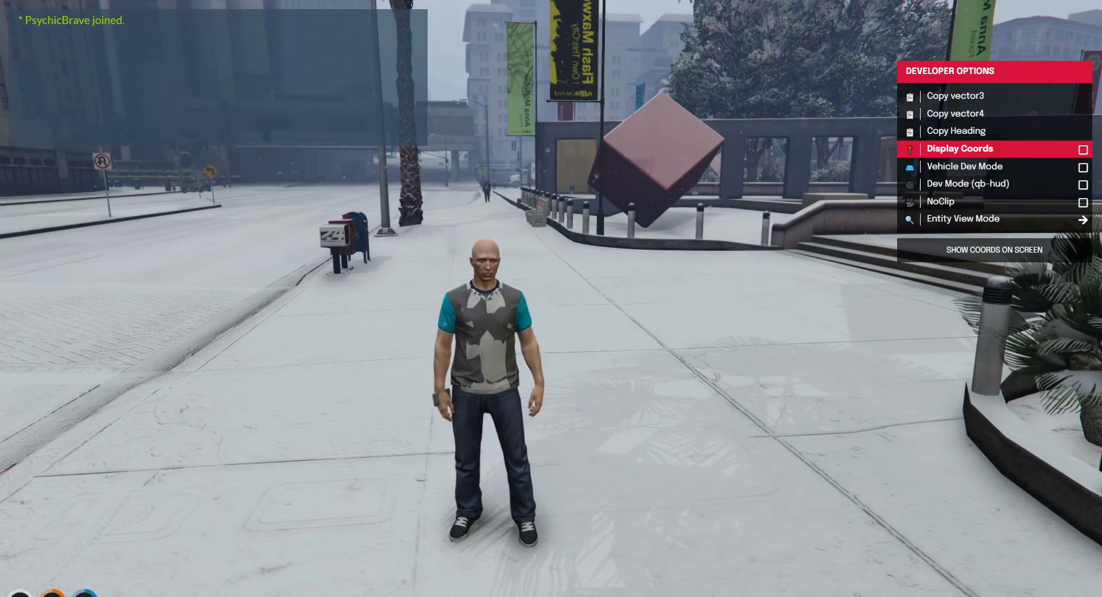
click(1083, 148)
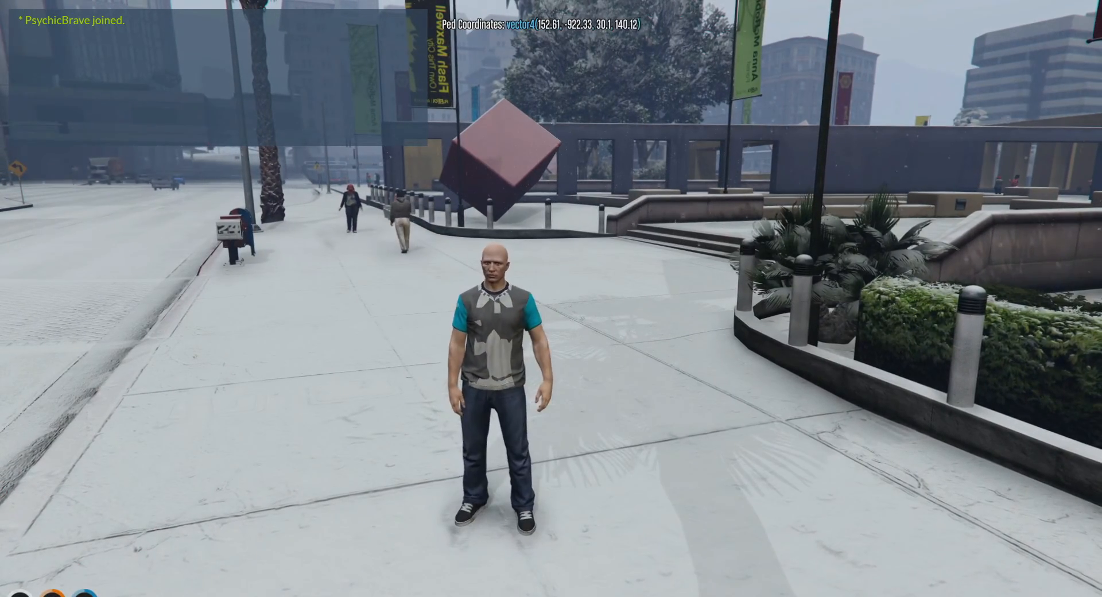
- Open the txAdmin in-game menu via the /tx chat command and switch movement to NoClip
key(t)
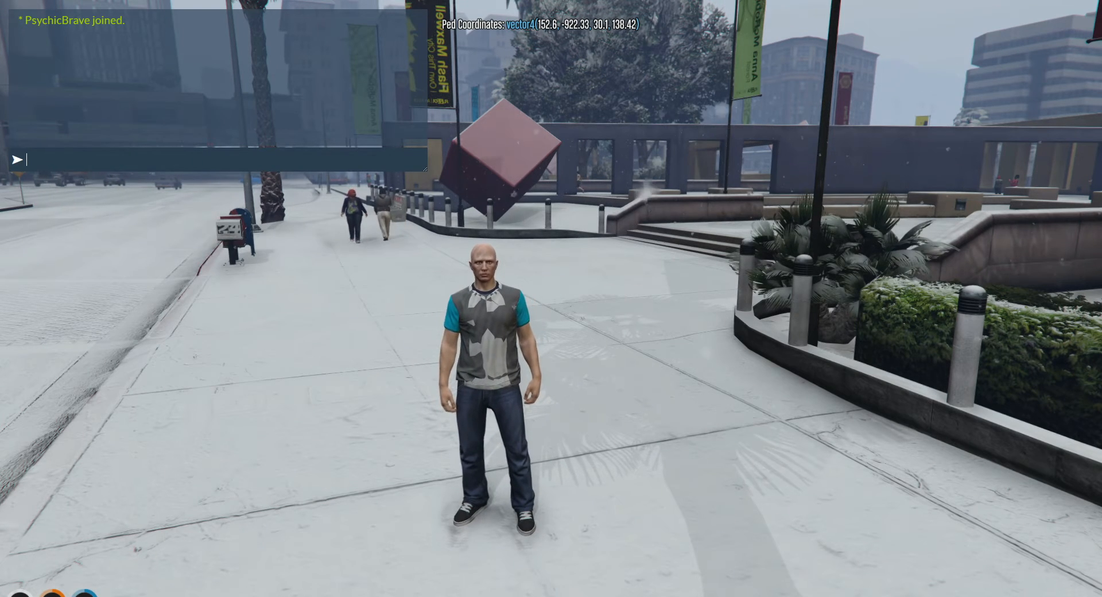
text(/txa)
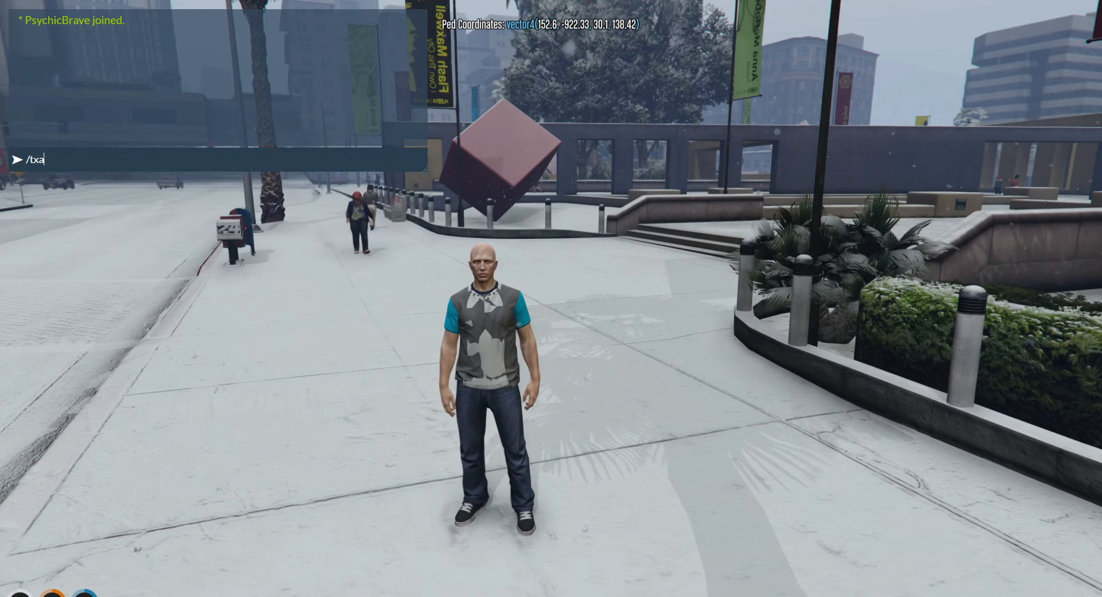
key(backspace)
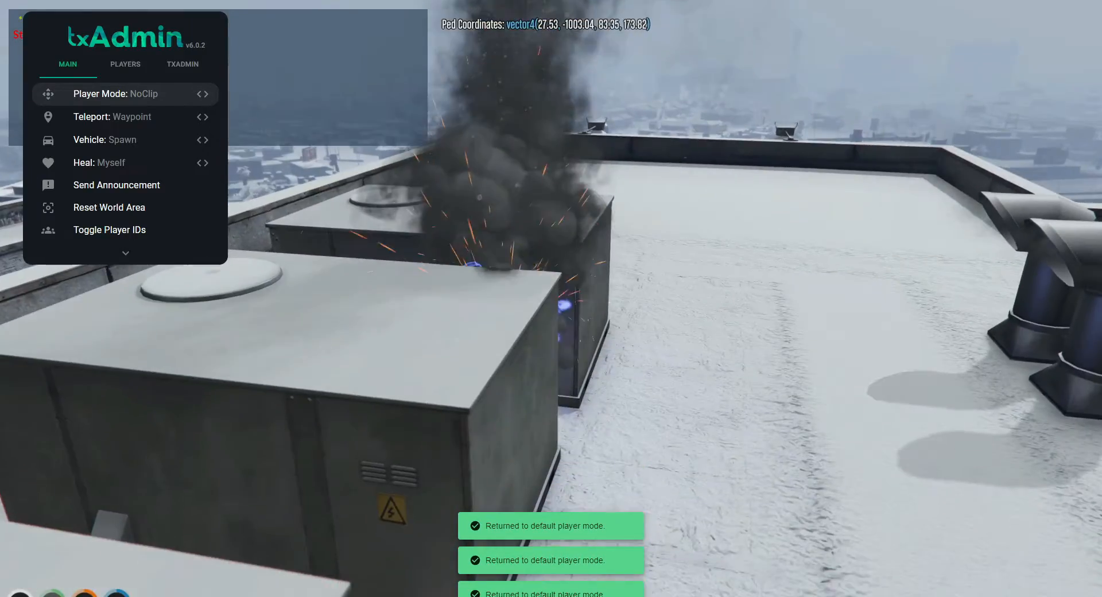
click(125, 93)
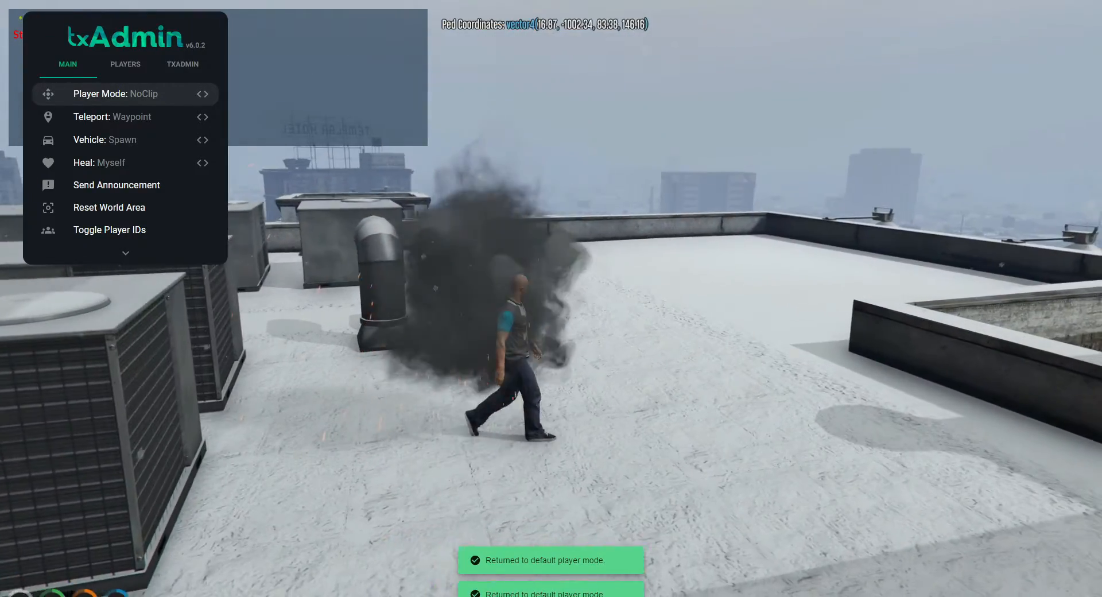
mouse_move(125, 116)
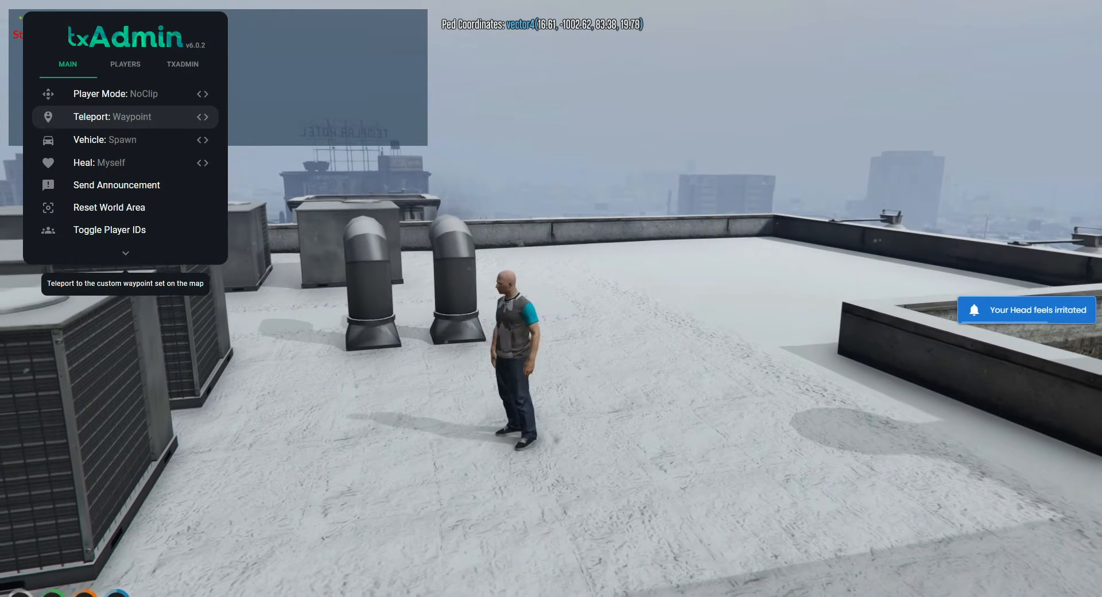
mouse_move(125, 140)
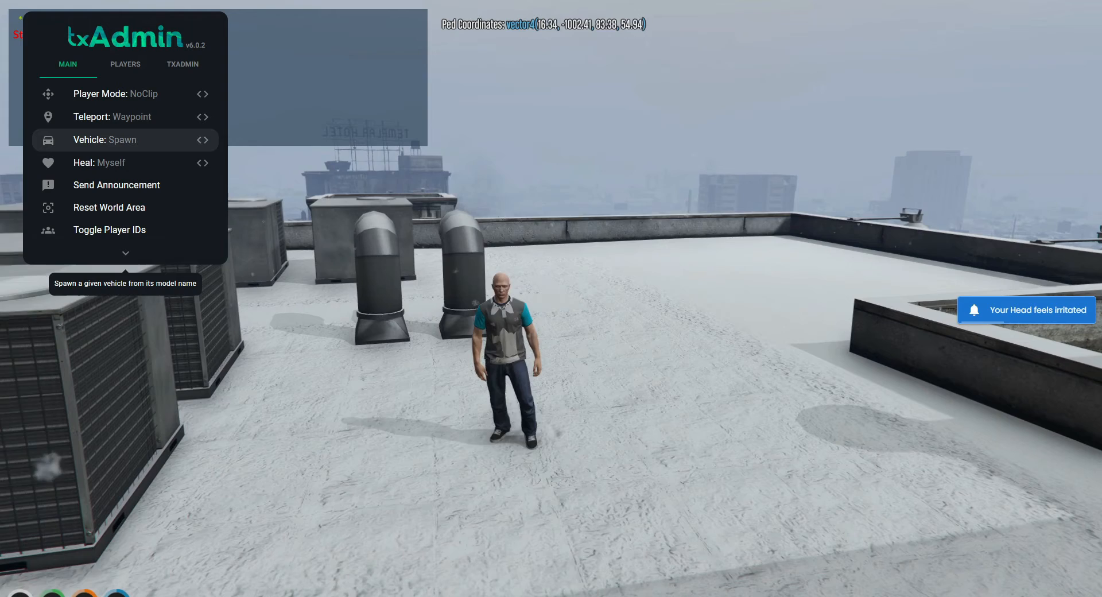
- Spawn a golf cart on the rooftop and broadcast a hello announcement
click(106, 140)
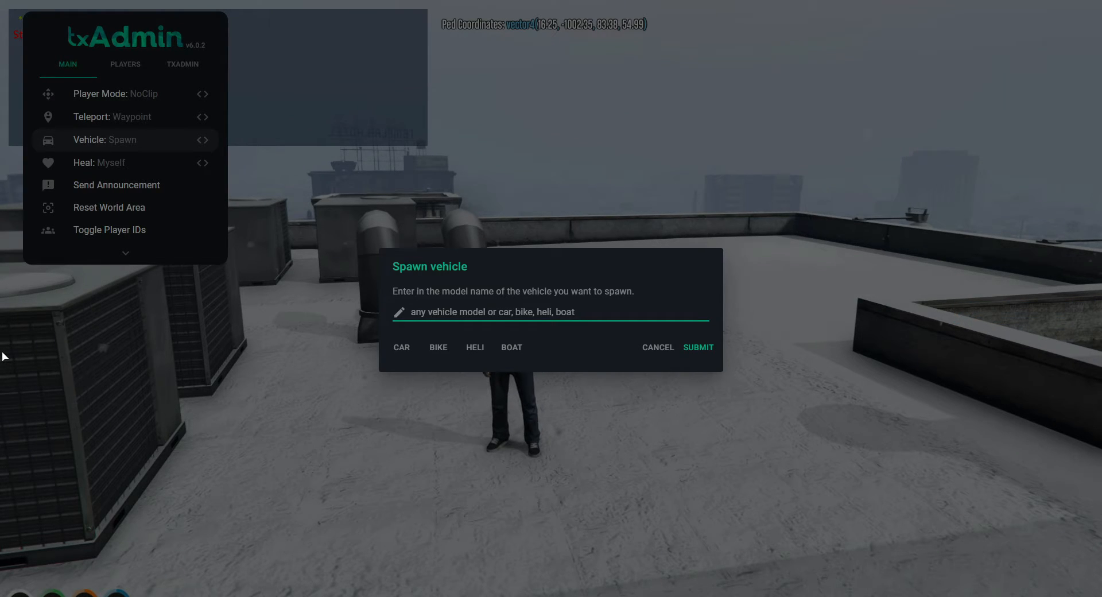
click(698, 348)
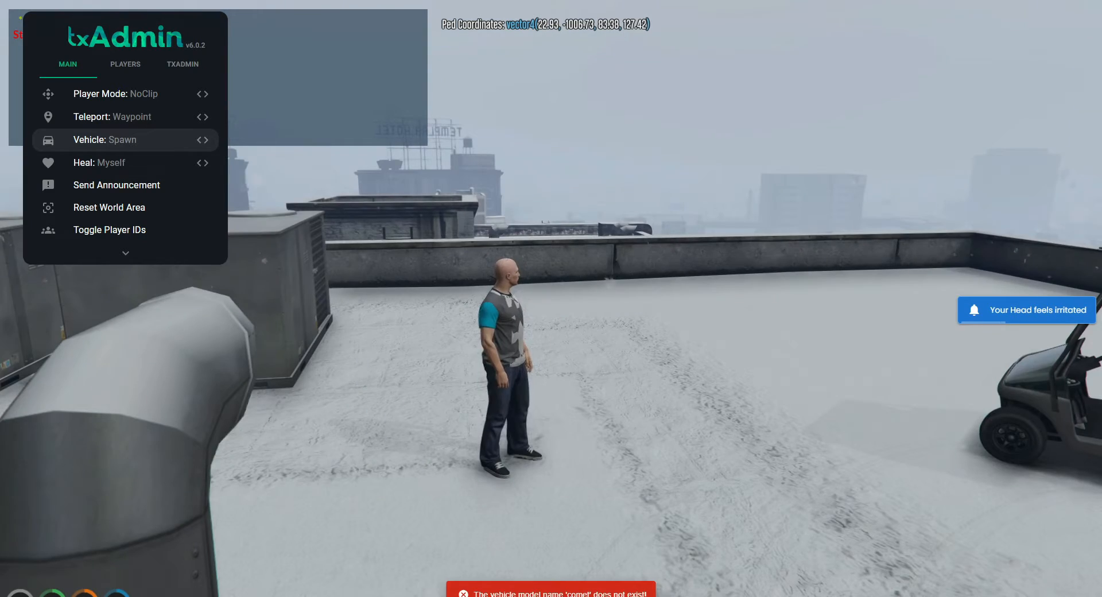
click(117, 184)
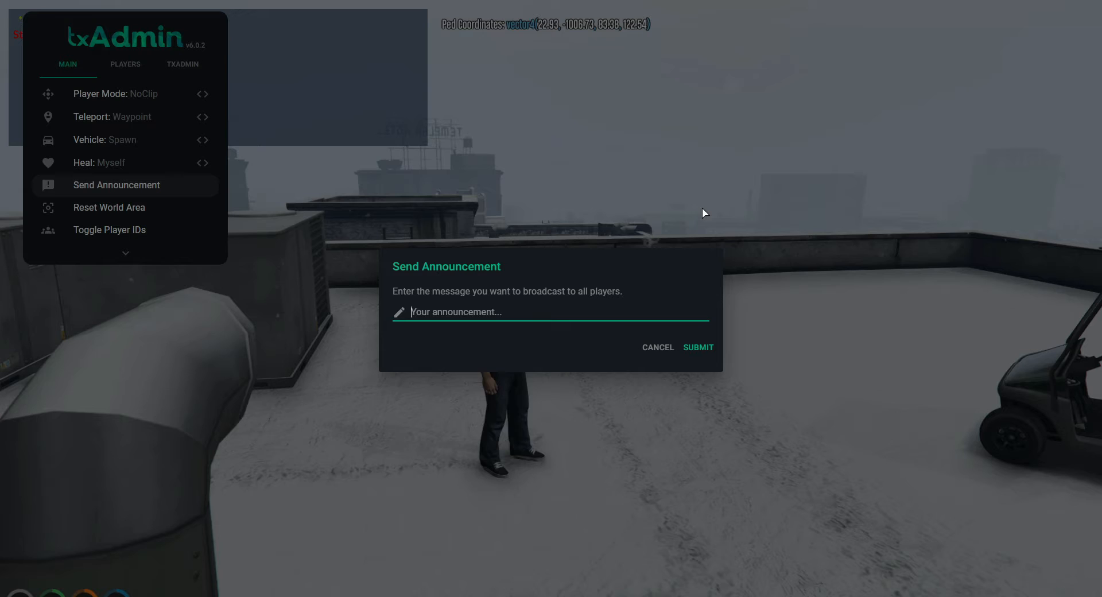
click(697, 347)
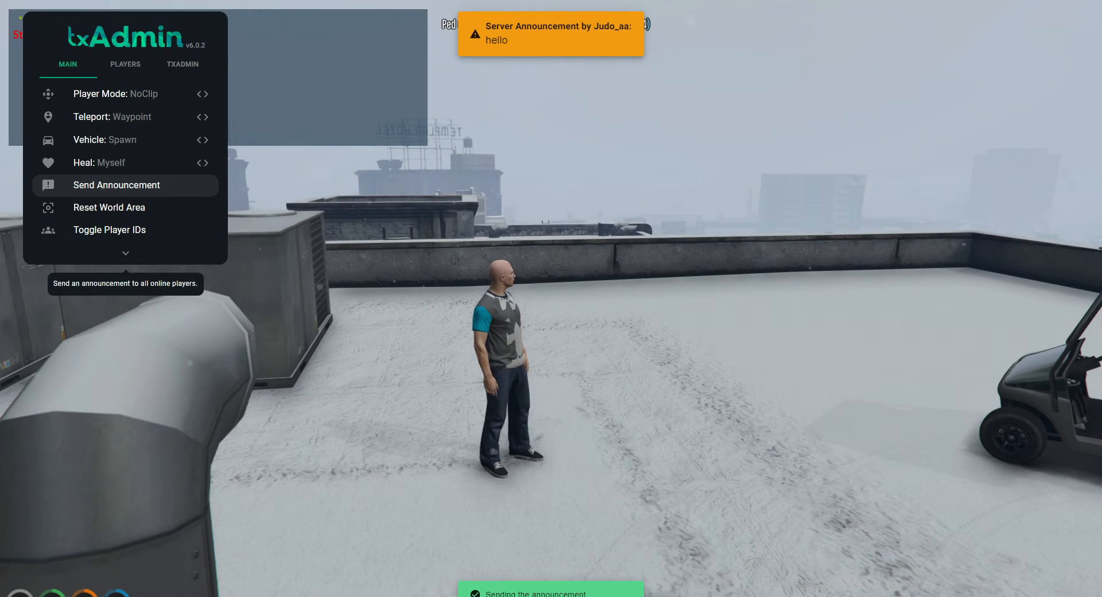
- Reset the world area within 150 m, toggle player IDs on and off, and view Online Players
click(109, 207)
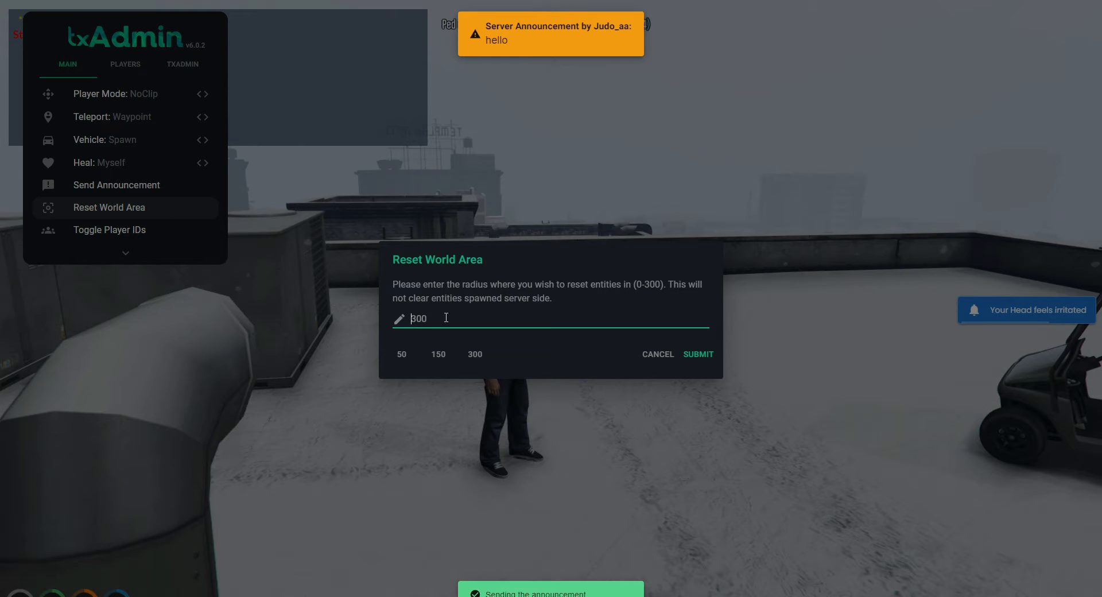
click(698, 354)
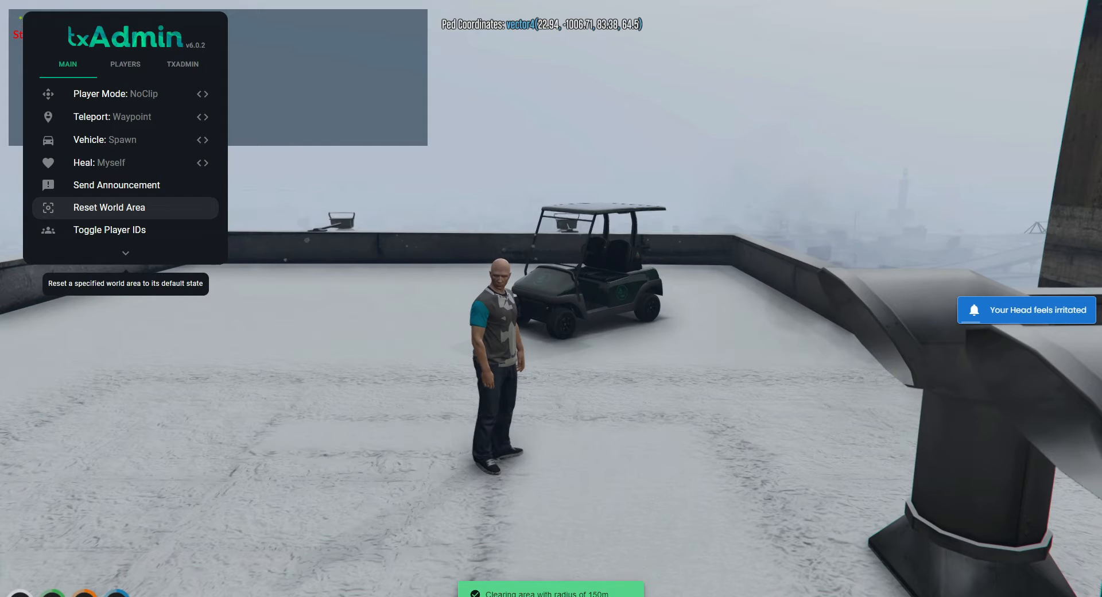
mouse_move(109, 230)
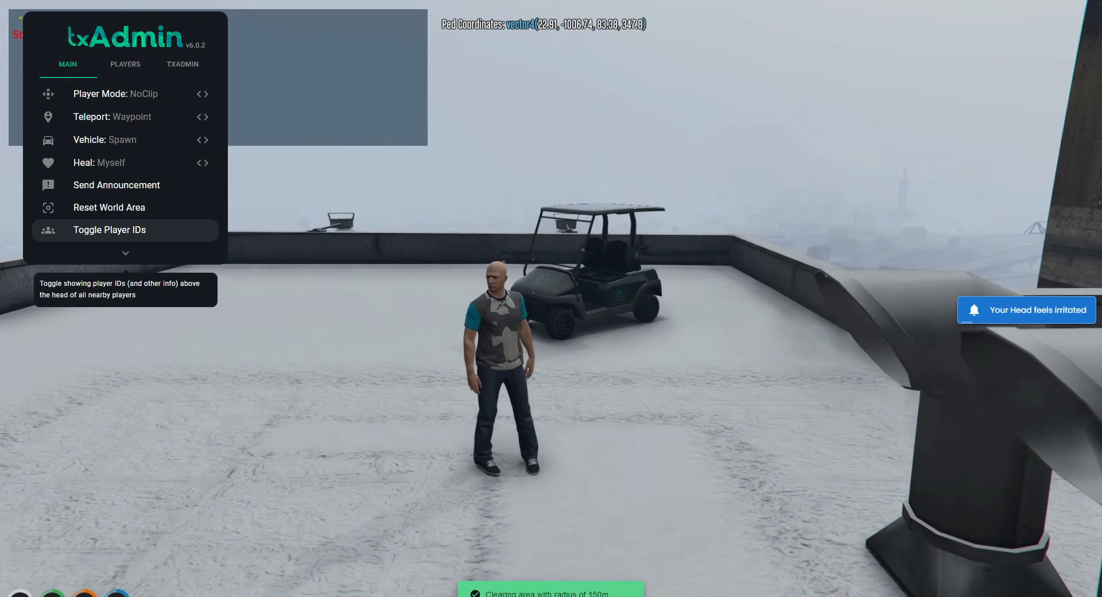
click(109, 229)
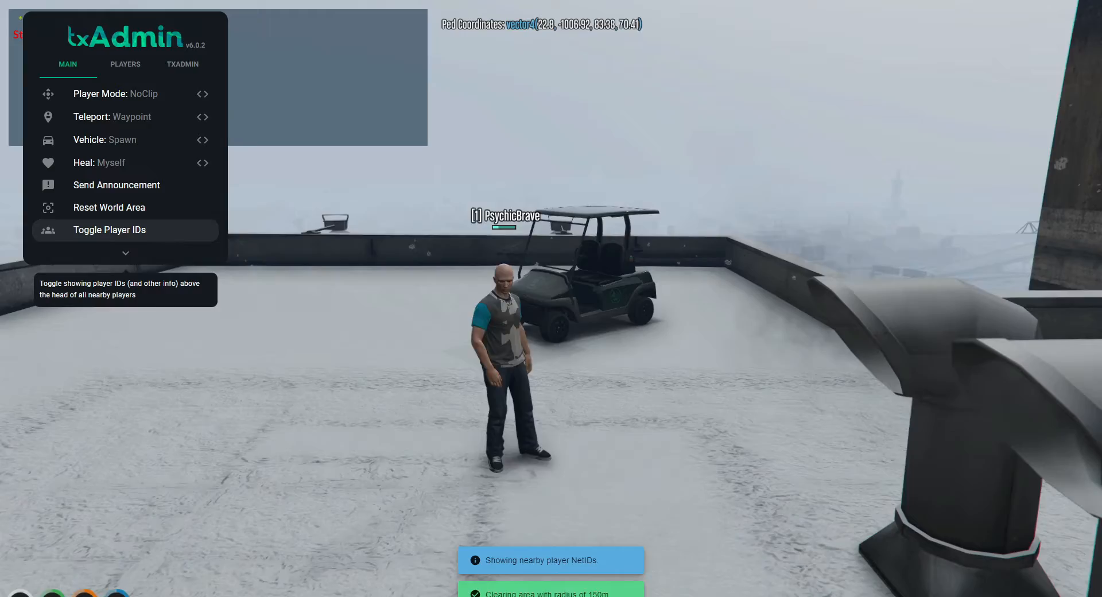
click(109, 229)
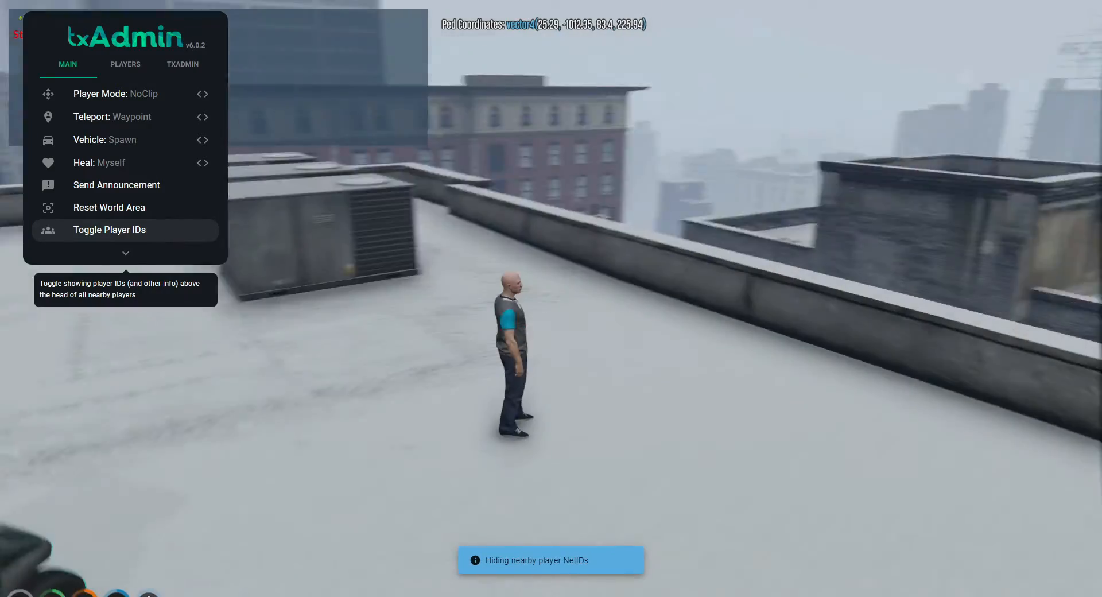
click(126, 64)
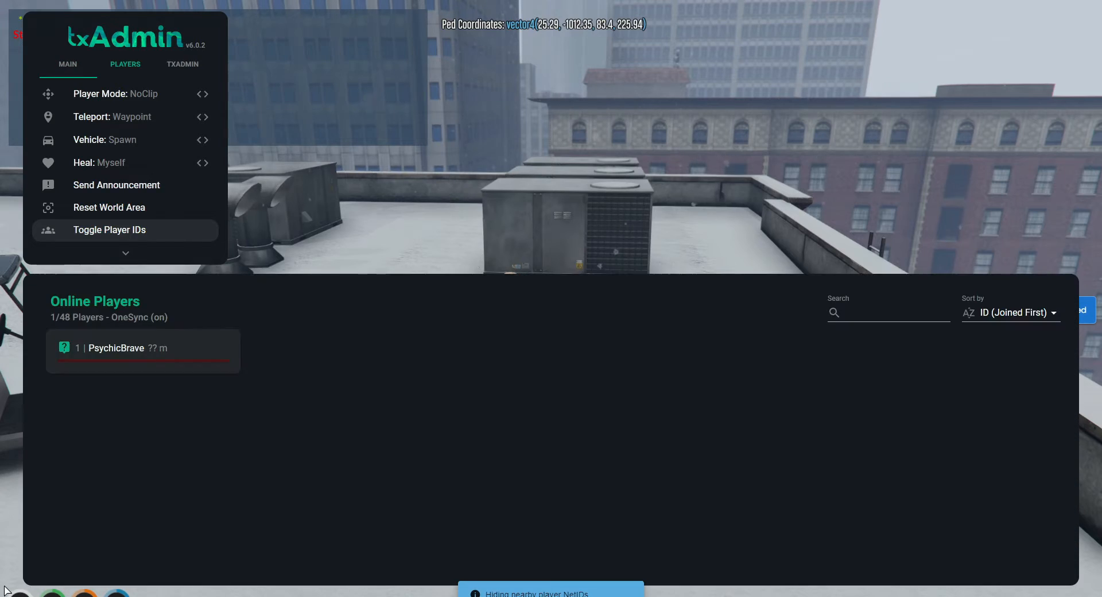
- View the live Server Log listing the noclip, vehicle, announcement, area reset and ID events
click(124, 63)
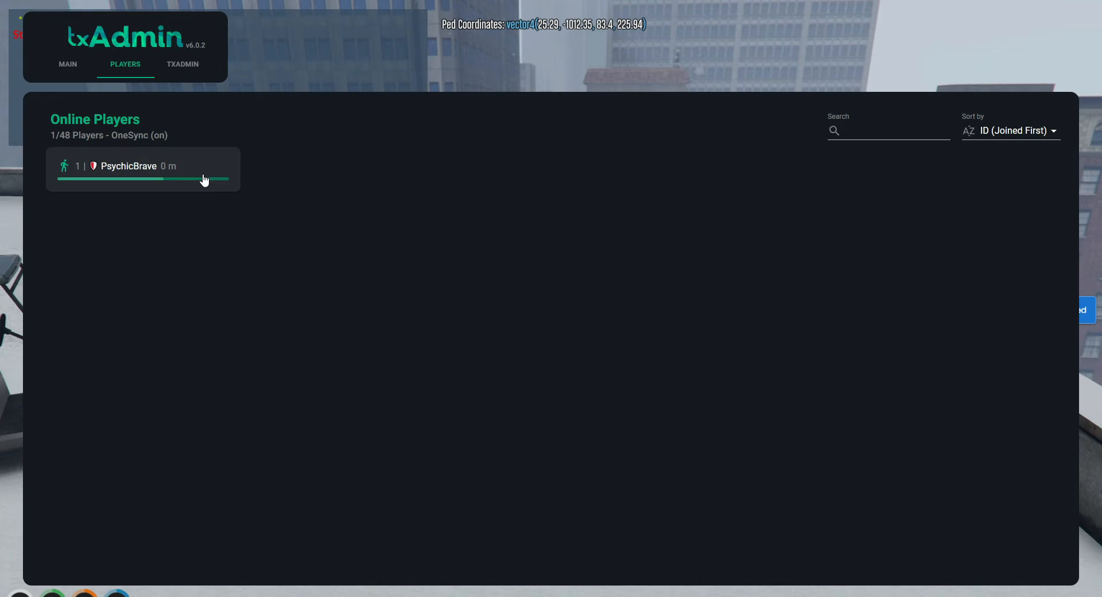
click(182, 64)
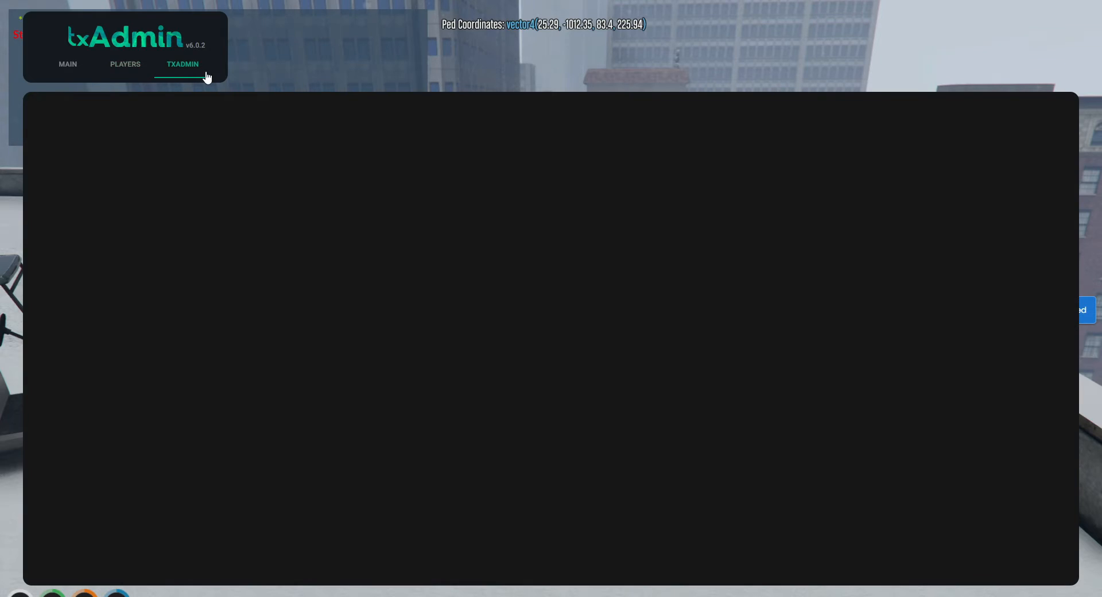
click(182, 64)
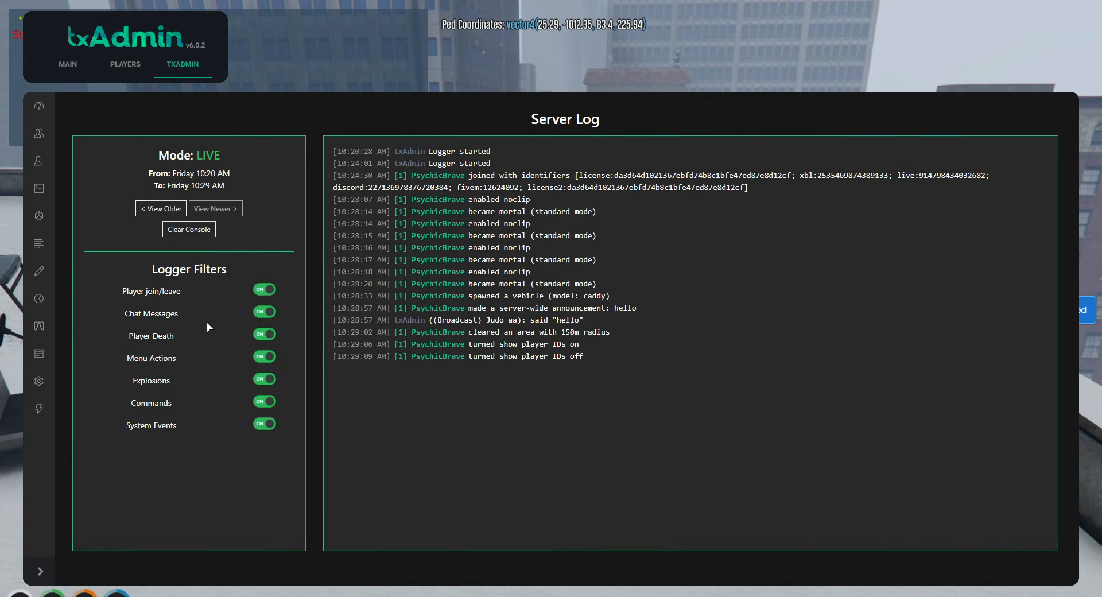
mouse_move(237, 423)
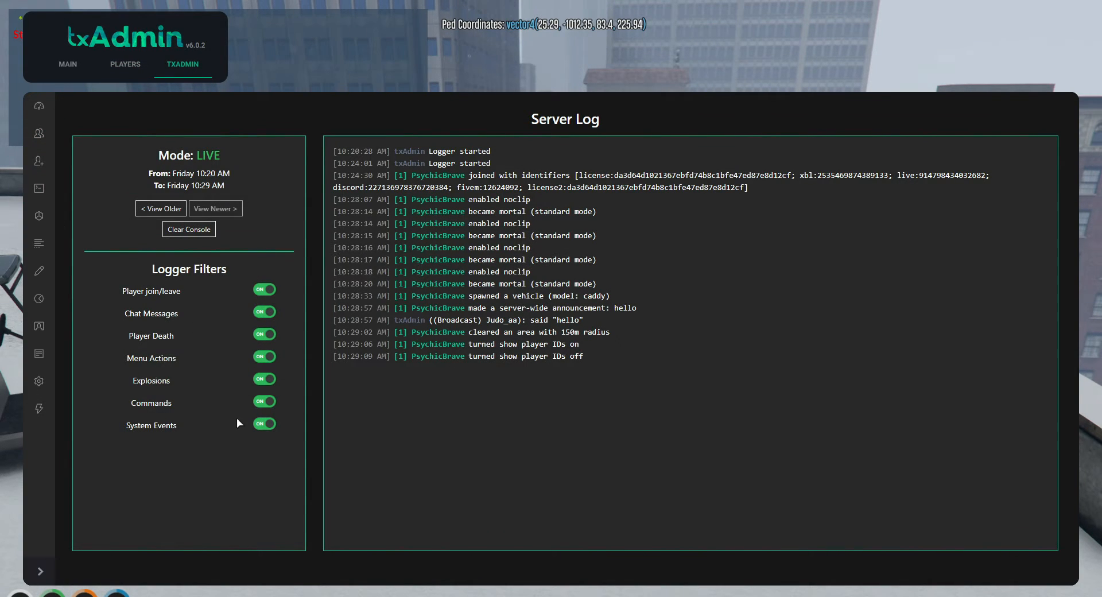
mouse_move(695, 365)
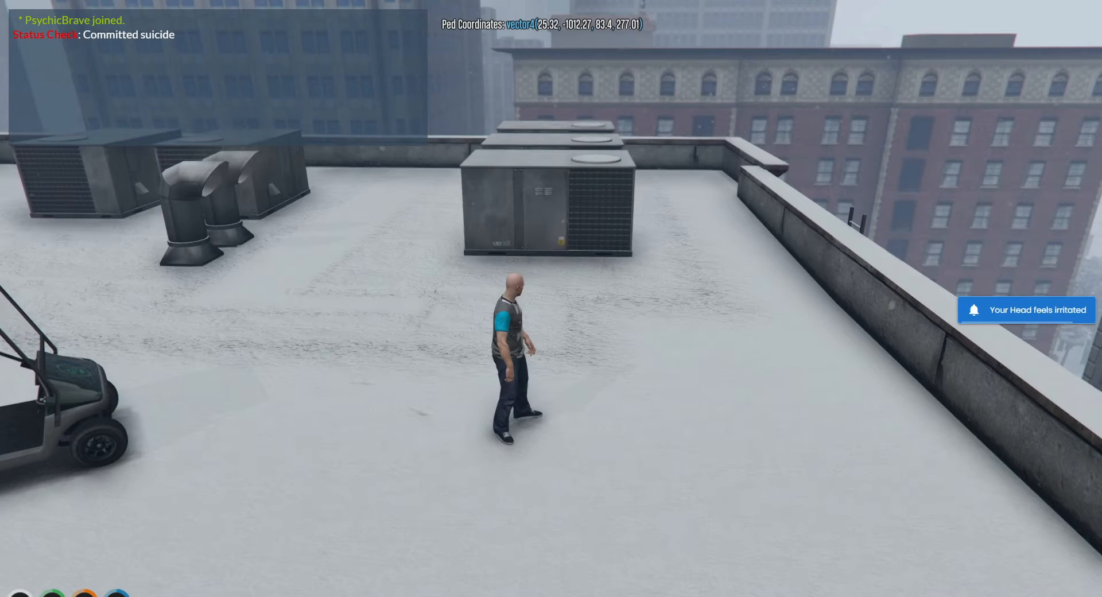
mouse_move(507, 373)
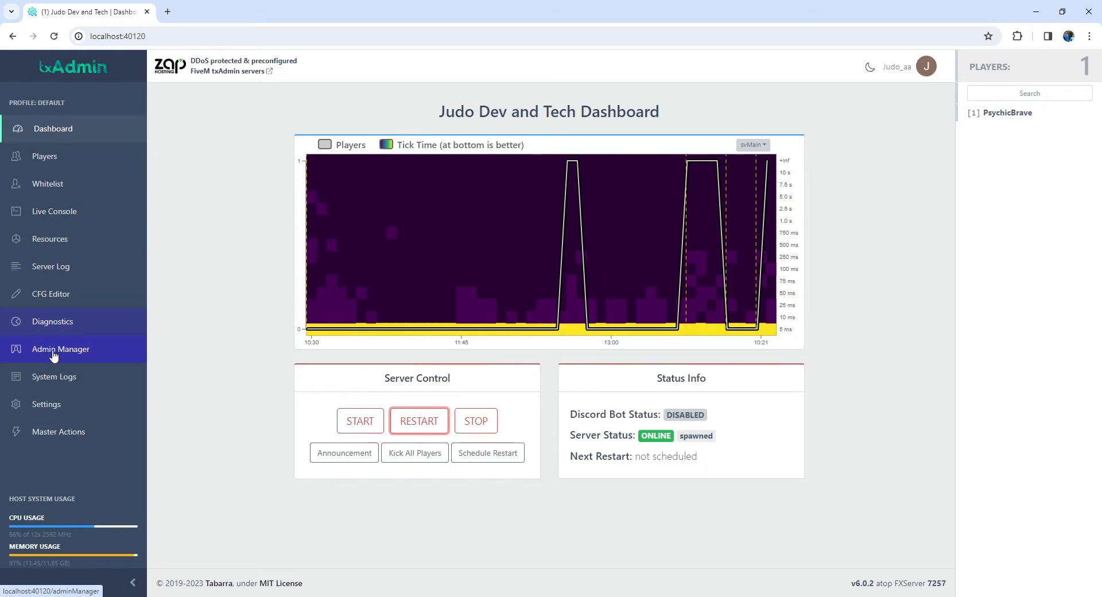
- Open Admin Manager's New Admin form, try permission boxes like All Permissions, then close it
click(62, 349)
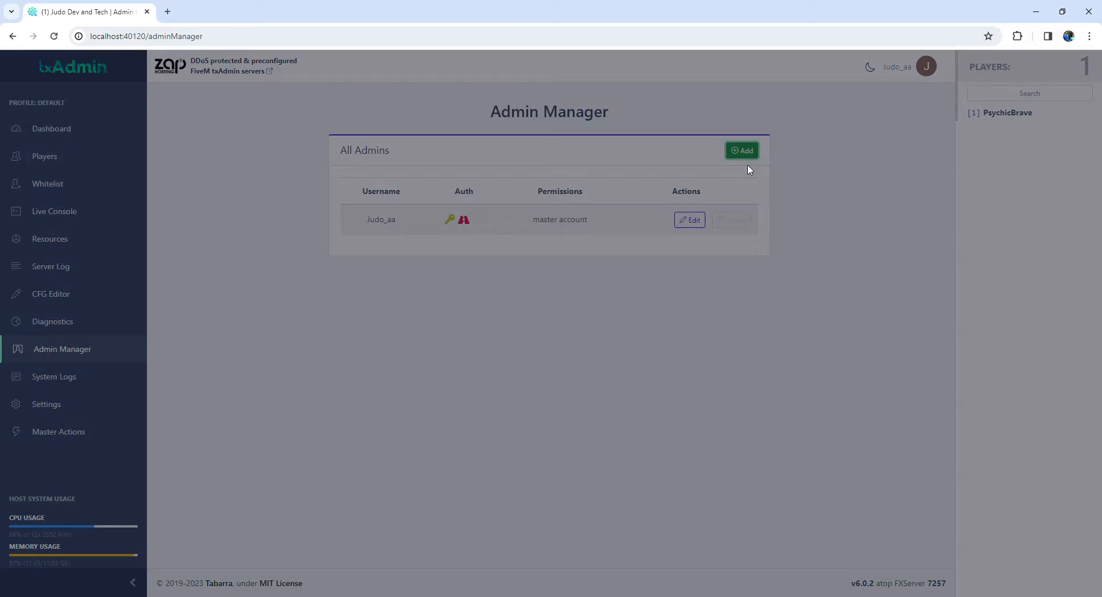
click(742, 151)
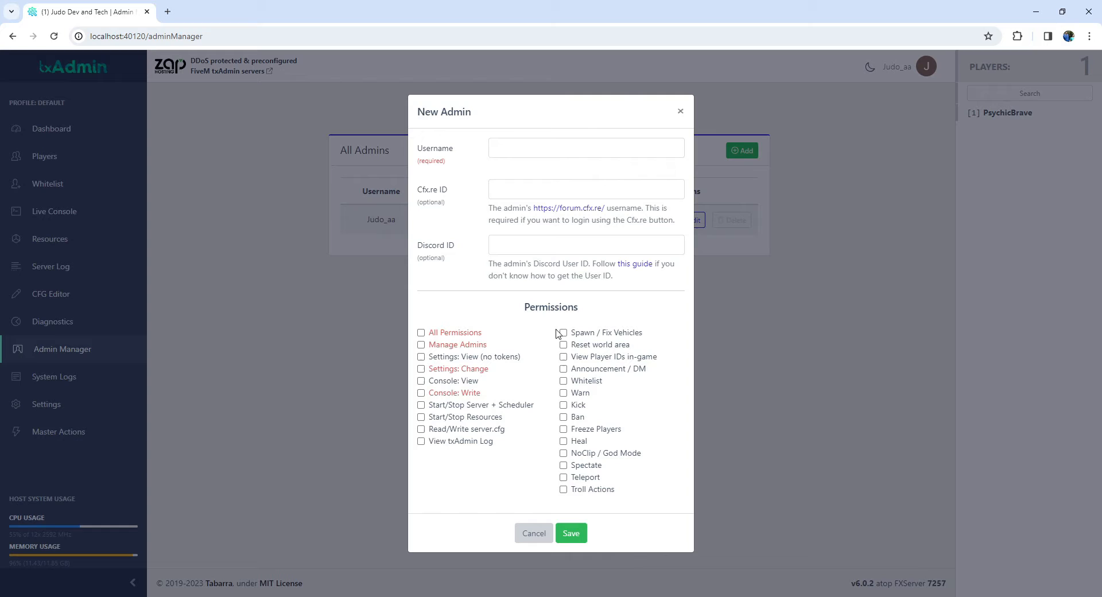
click(564, 344)
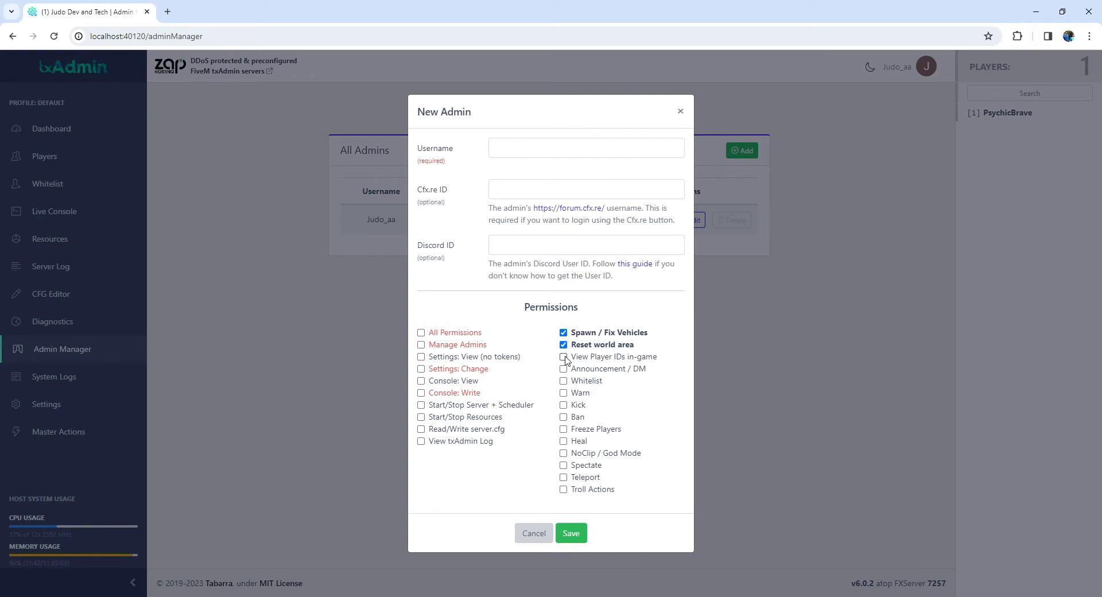
click(563, 356)
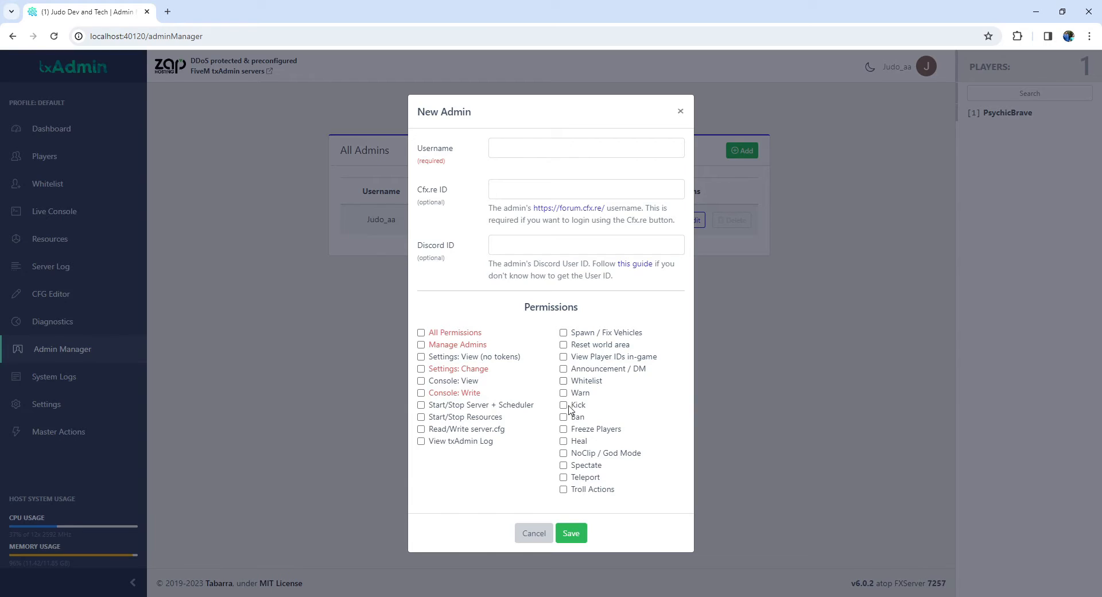
click(421, 332)
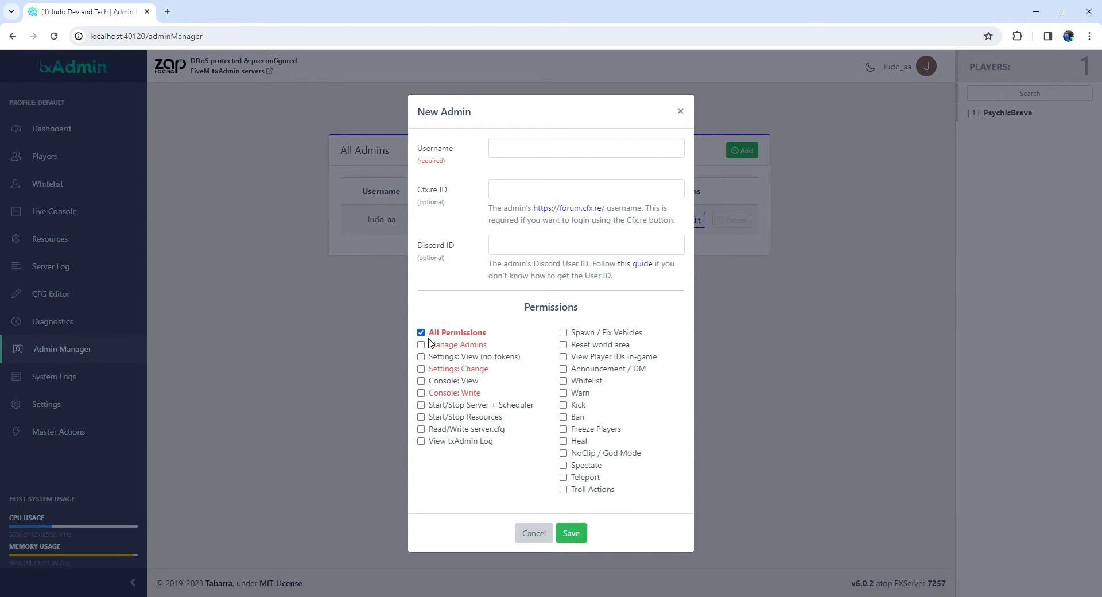
click(421, 356)
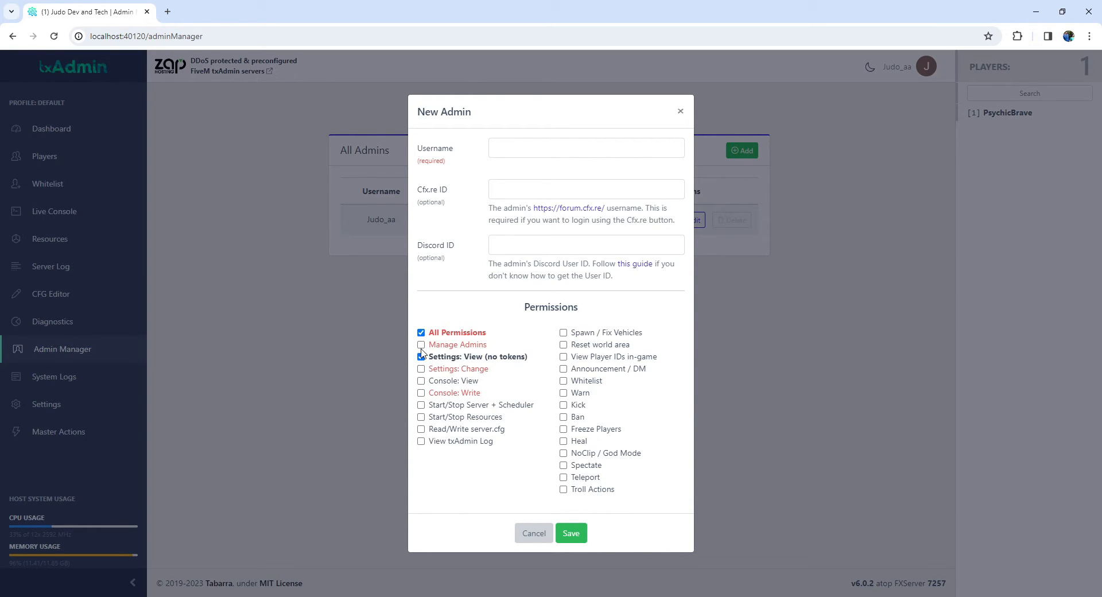
click(421, 345)
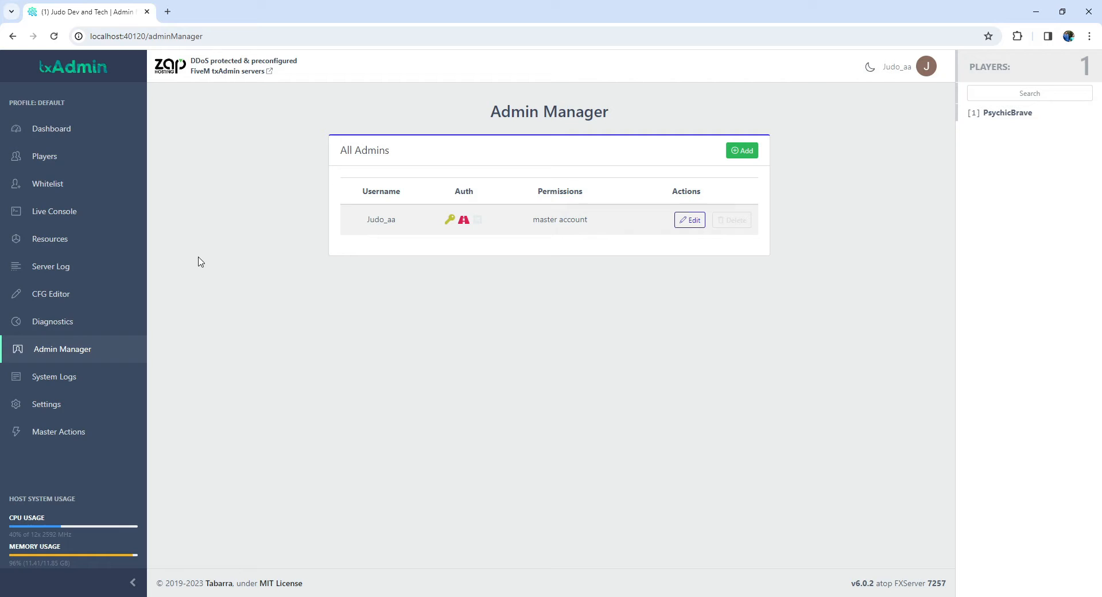
mouse_move(119, 87)
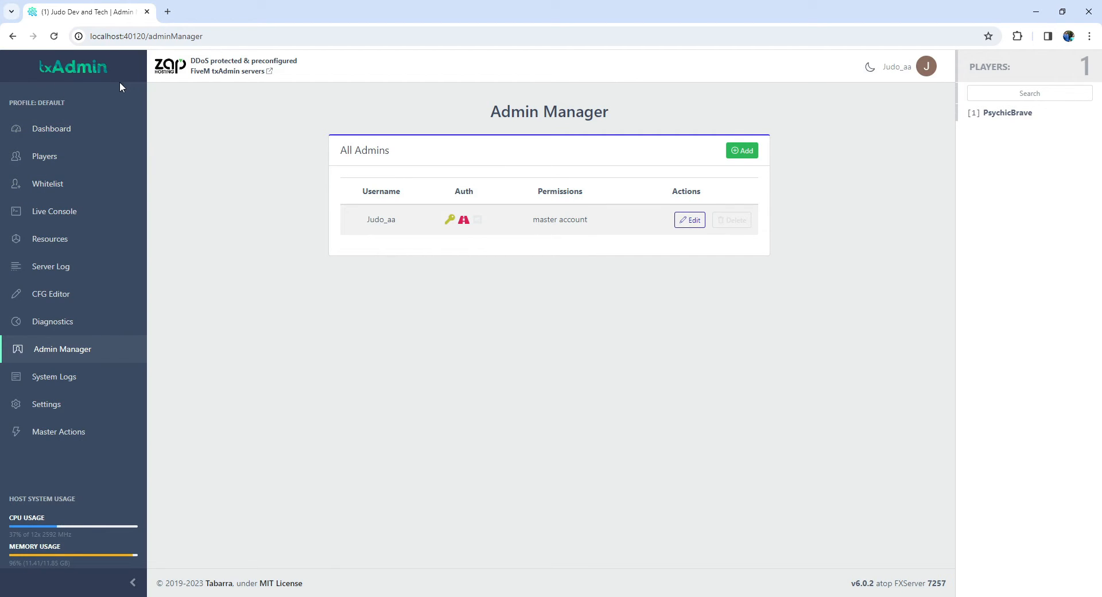
mouse_move(350, 543)
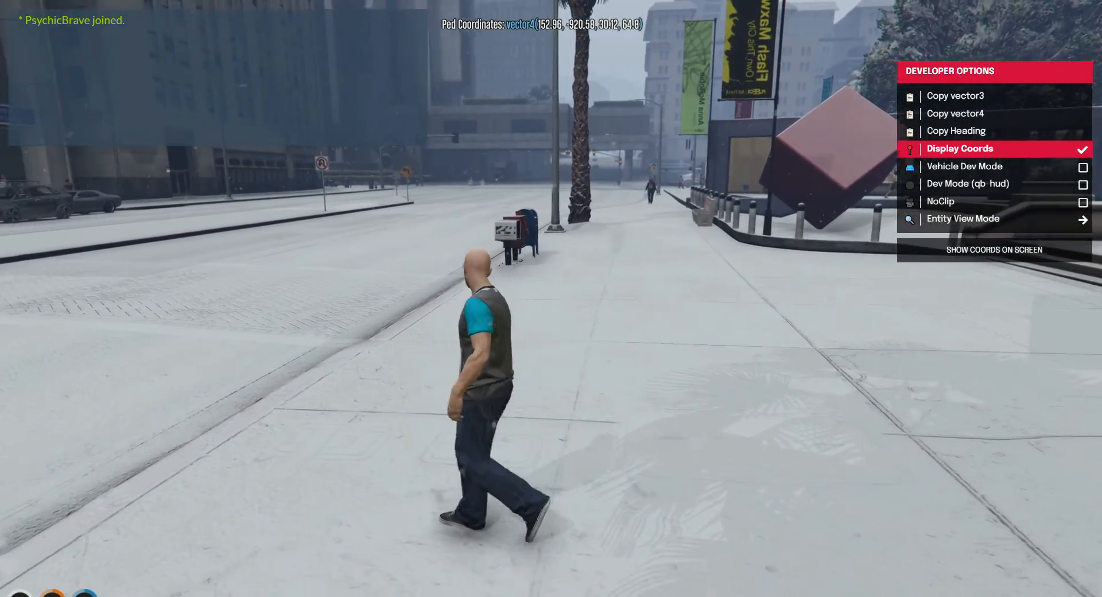
- Close Developer Options and type /txadmin into the chat without running it
key(w)
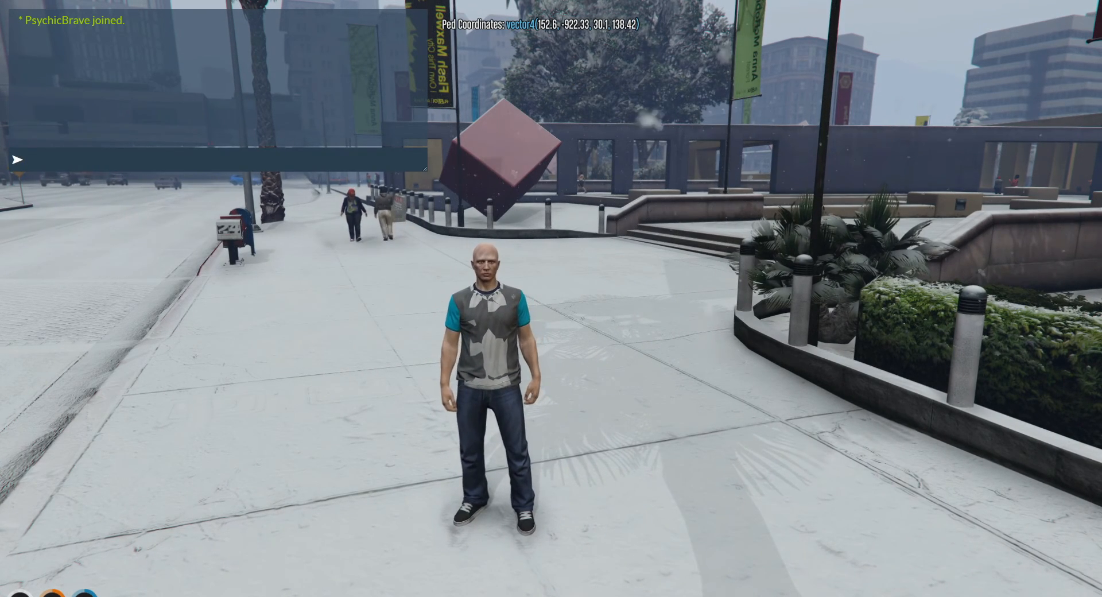
text(/tx)
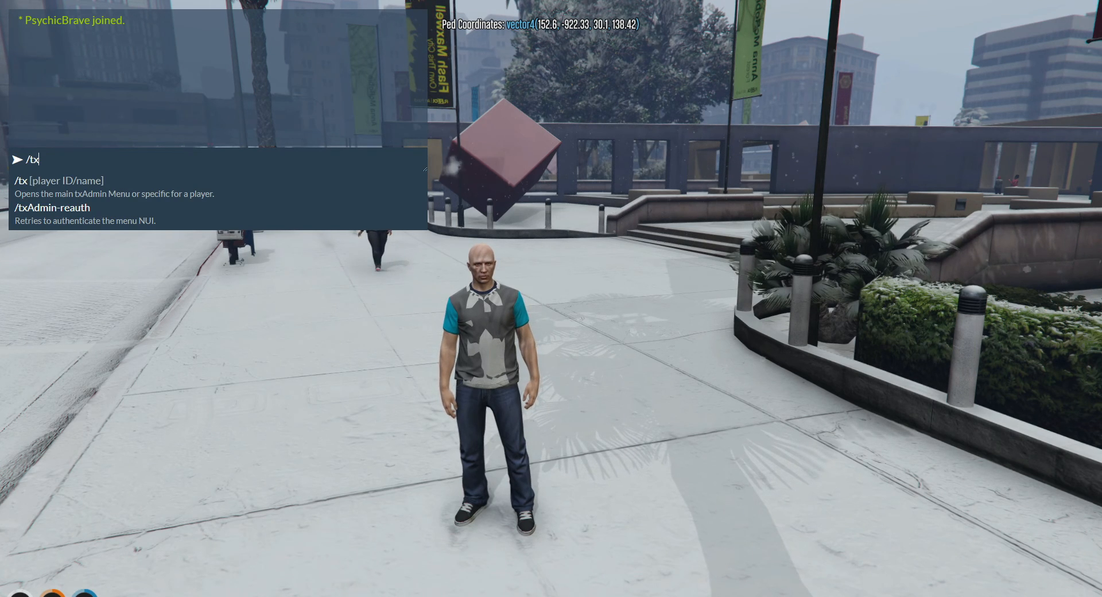
text(admin)
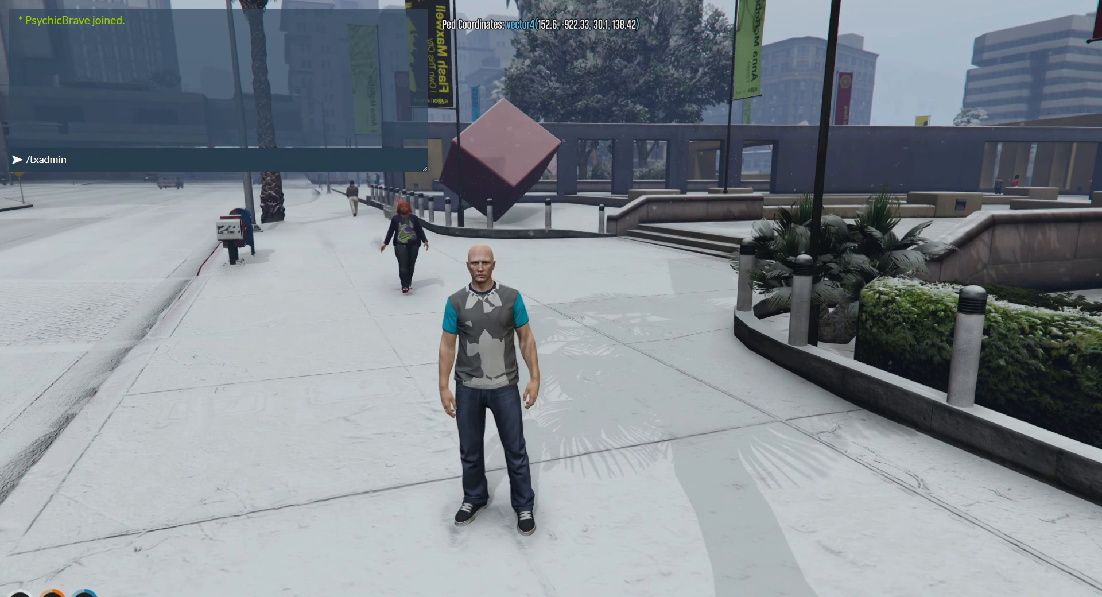